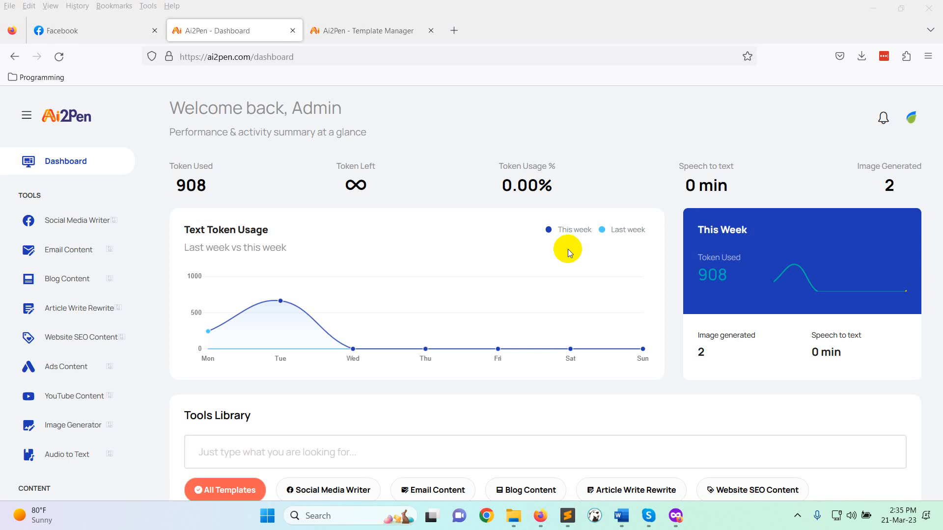
{"action": "mouse_move", "coordinate": [313, 336]}
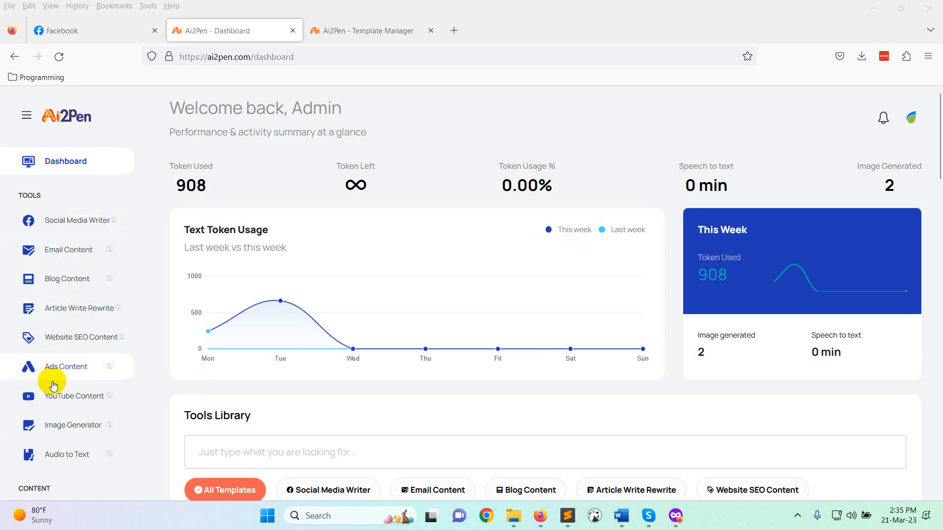
- Expand Social Media Writer and Email Content to reveal tools like Email Content Generator and Cover Letter
{"action": "scroll", "scroll_direction": "down", "scroll_amount": 3}
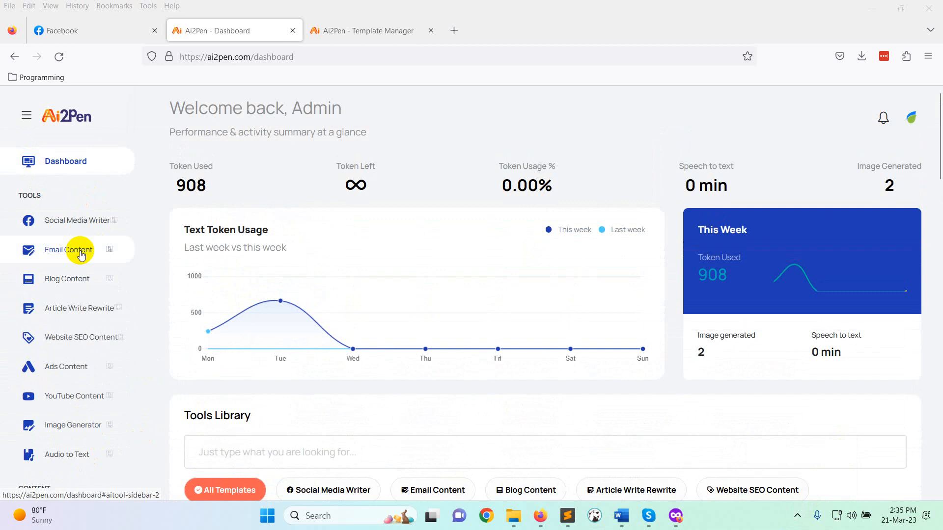
{"action": "mouse_move", "coordinate": [79, 226]}
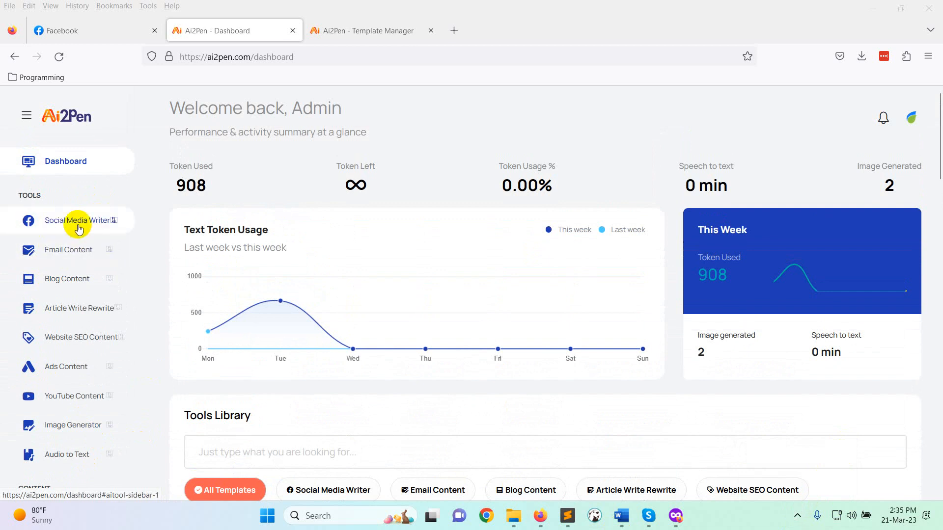
{"action": "left_click", "coordinate": [79, 220]}
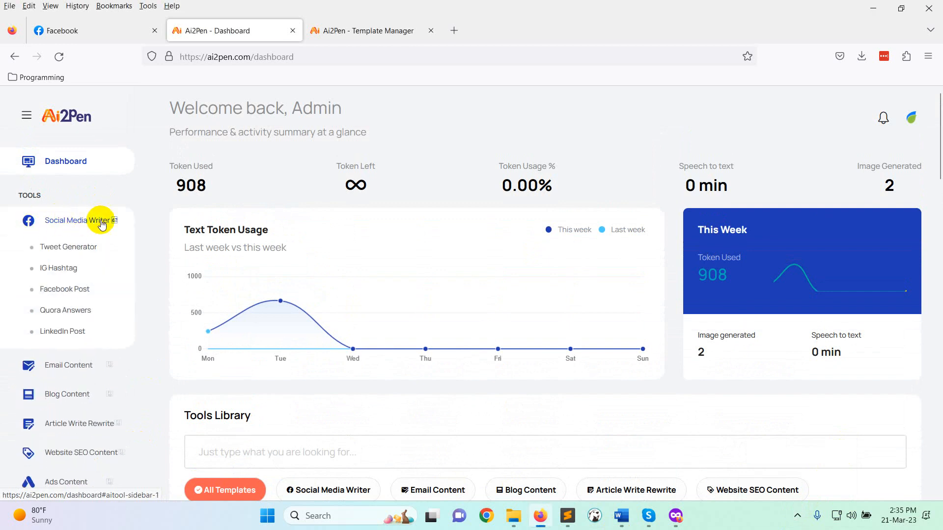
{"action": "mouse_move", "coordinate": [68, 237]}
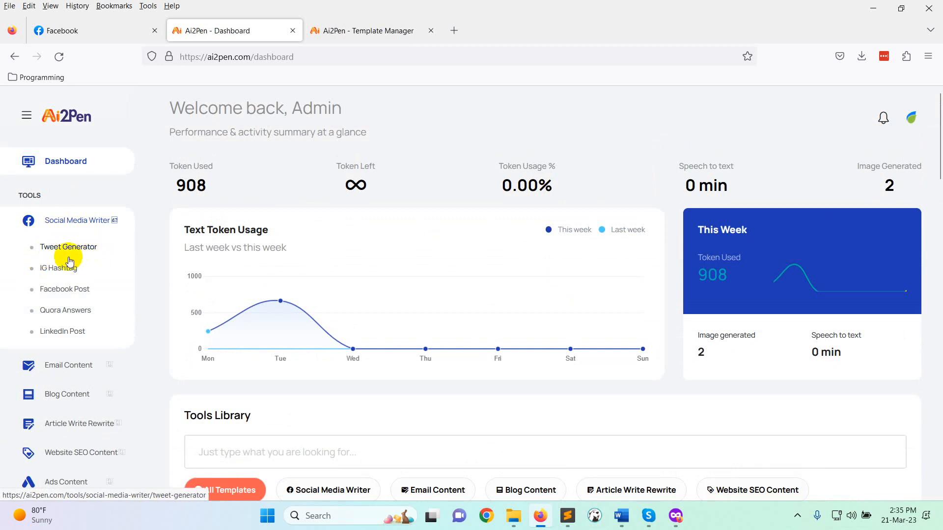
{"action": "mouse_move", "coordinate": [54, 291]}
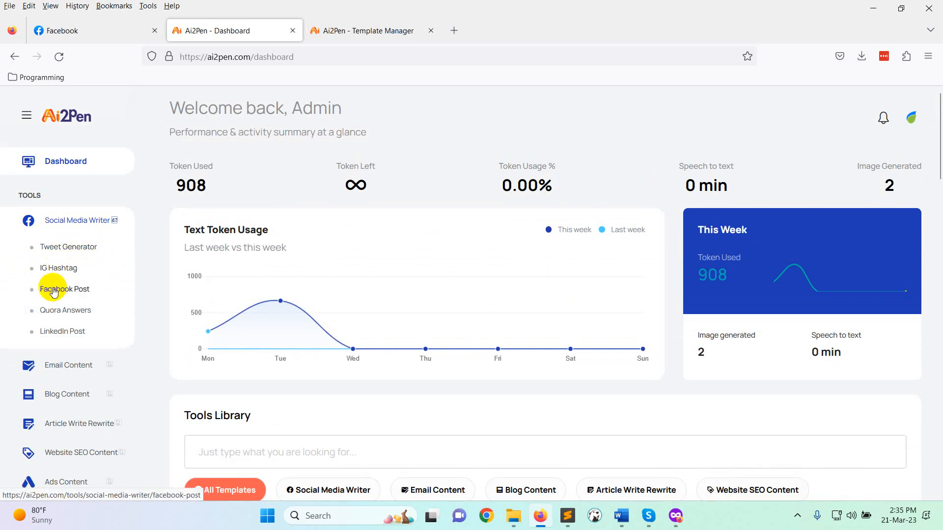
{"action": "scroll", "scroll_direction": "down", "scroll_amount": 3}
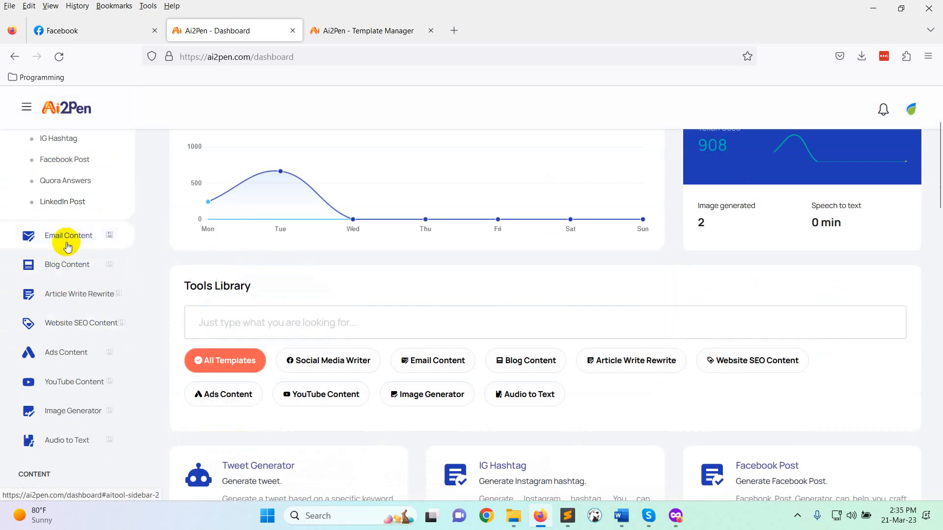
{"action": "left_click", "coordinate": [69, 235]}
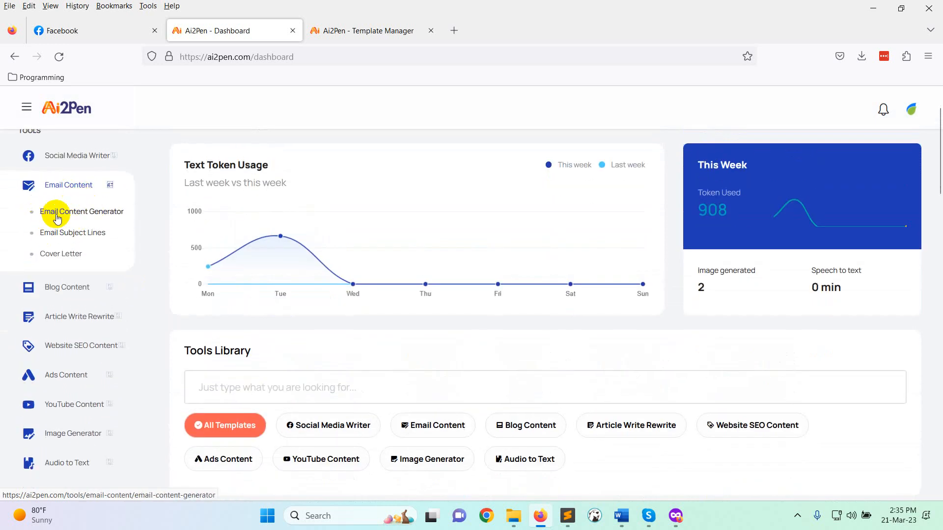
{"action": "mouse_move", "coordinate": [92, 233]}
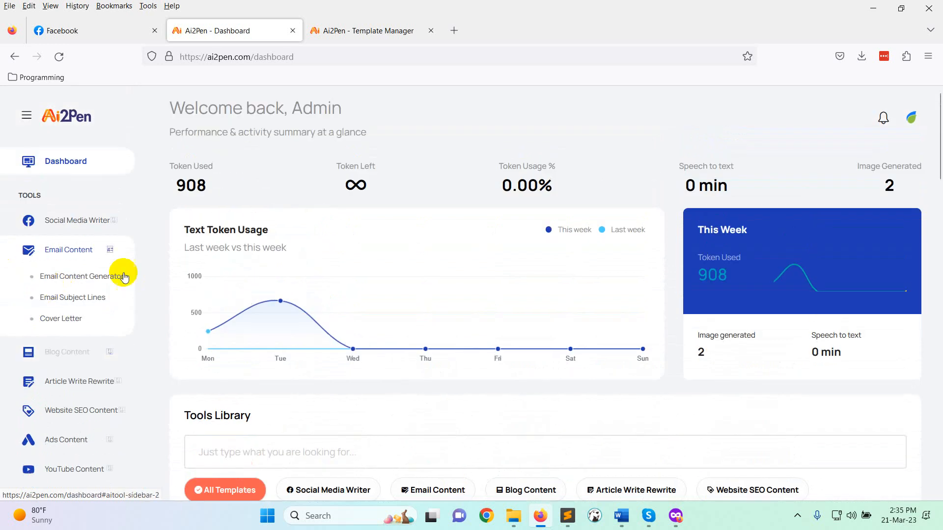
- In Email Content Generator, describe the Ai2pen software launching this week; set Max Tokens to 1500
{"action": "left_click", "coordinate": [86, 277]}
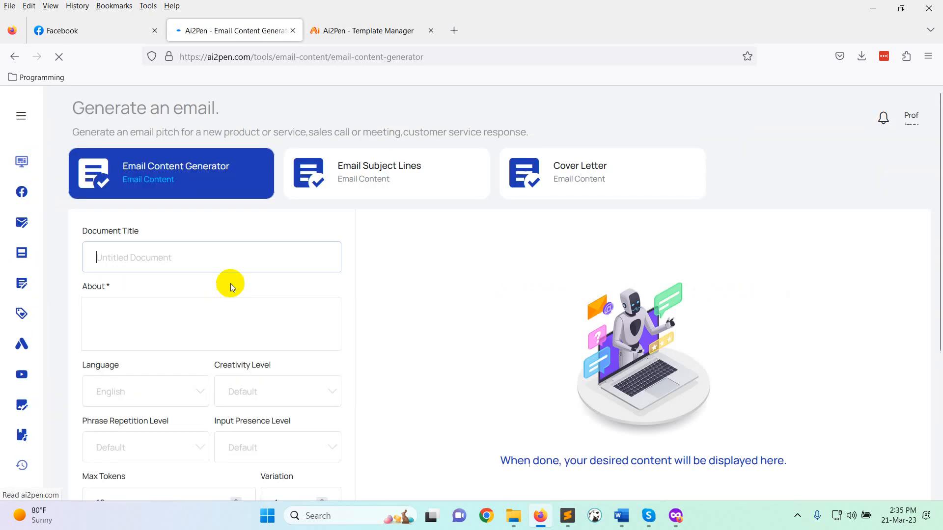
{"action": "left_click", "coordinate": [197, 323]}
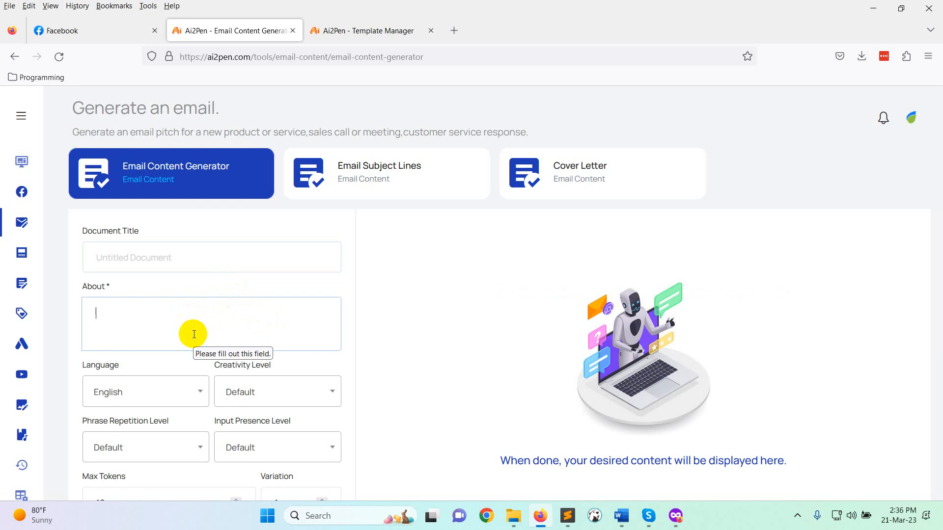
{"action": "type", "text": "Ai2"}
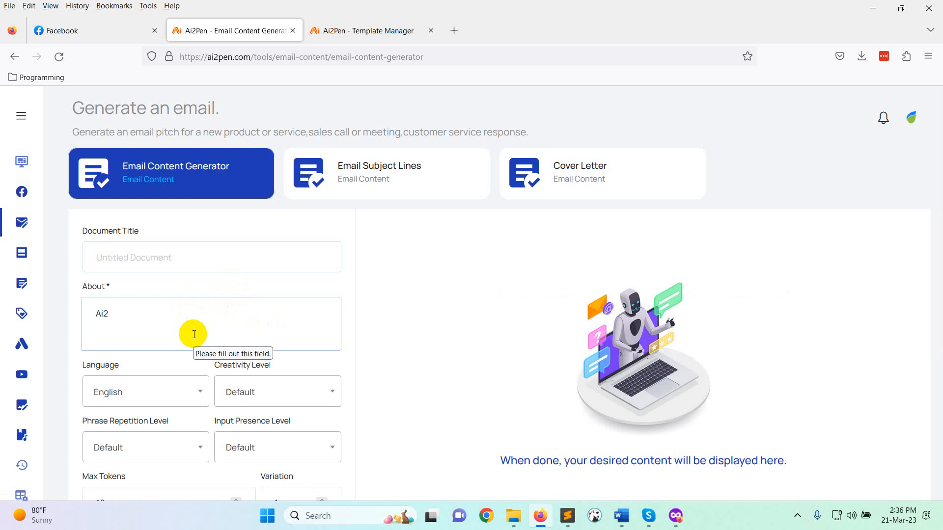
{"action": "type", "text": "pen- AI wr"}
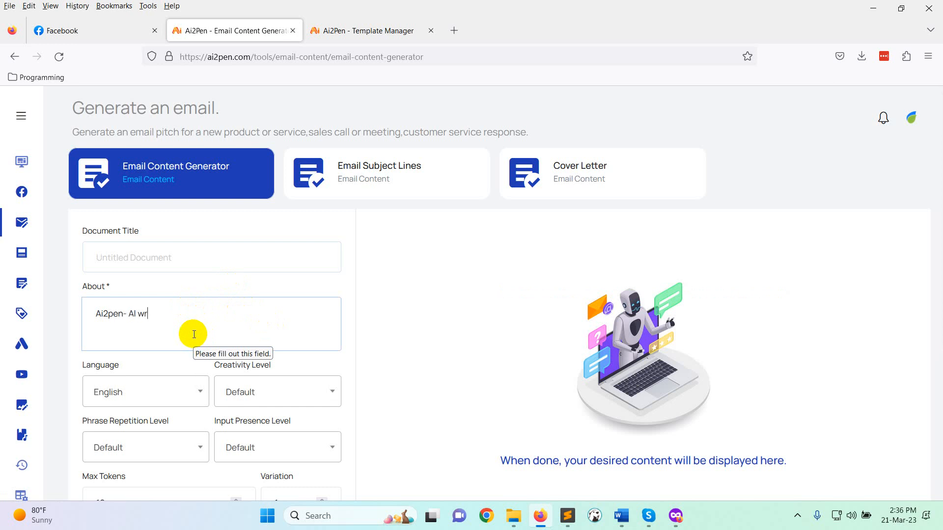
{"action": "type", "text": "iting"}
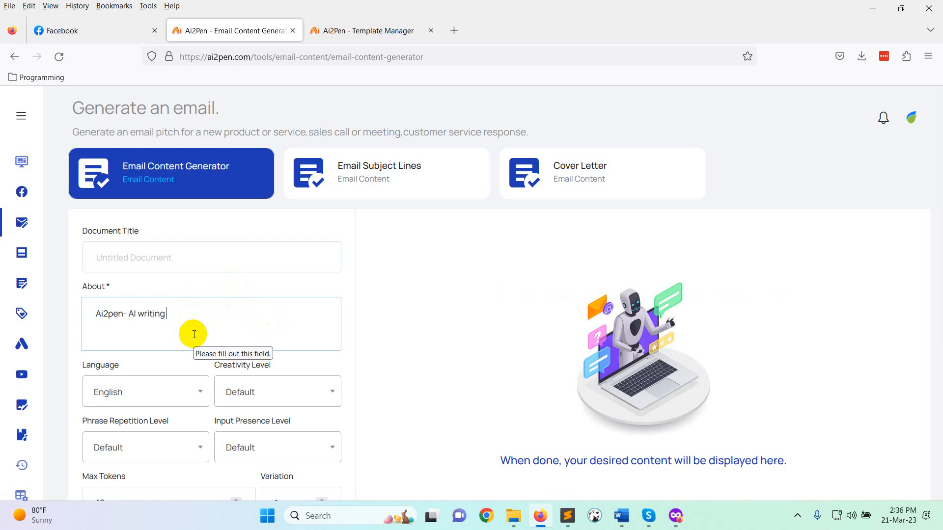
{"action": "mouse_move", "coordinate": [129, 314]}
{"action": "type", "text": "Conet"}
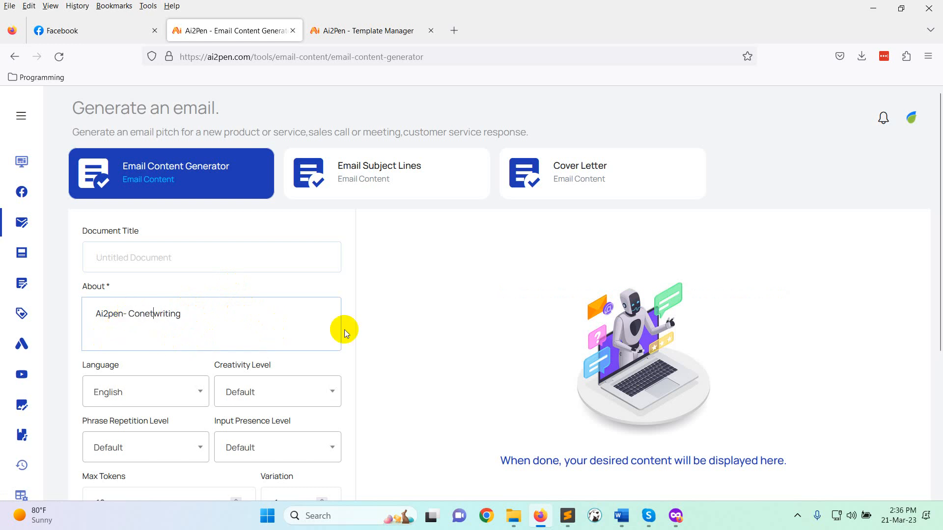
{"action": "type", "text": "Content writing"}
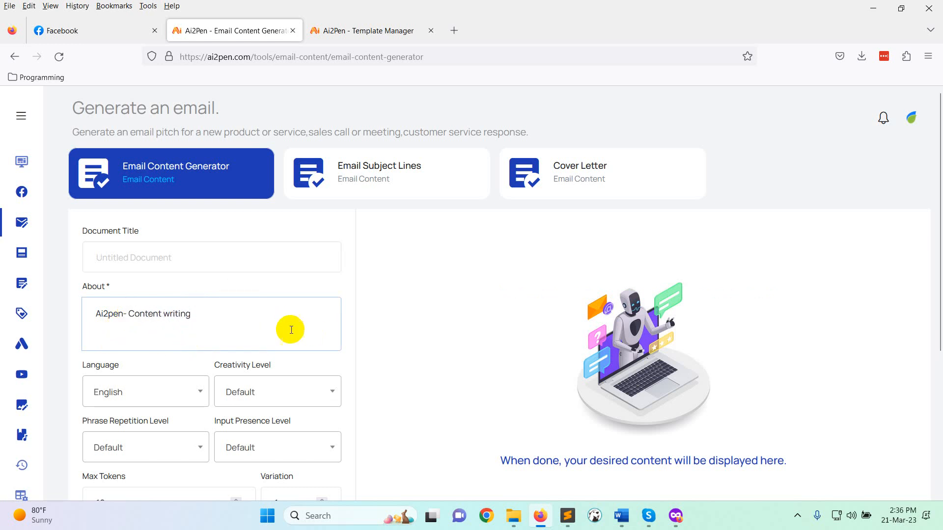
{"action": "type", "text": "sof"}
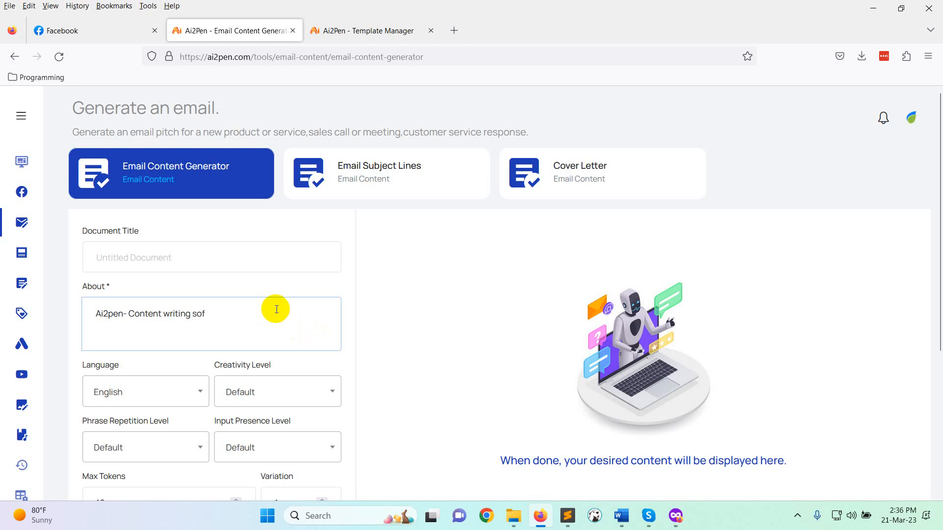
{"action": "type", "text": "ware by"}
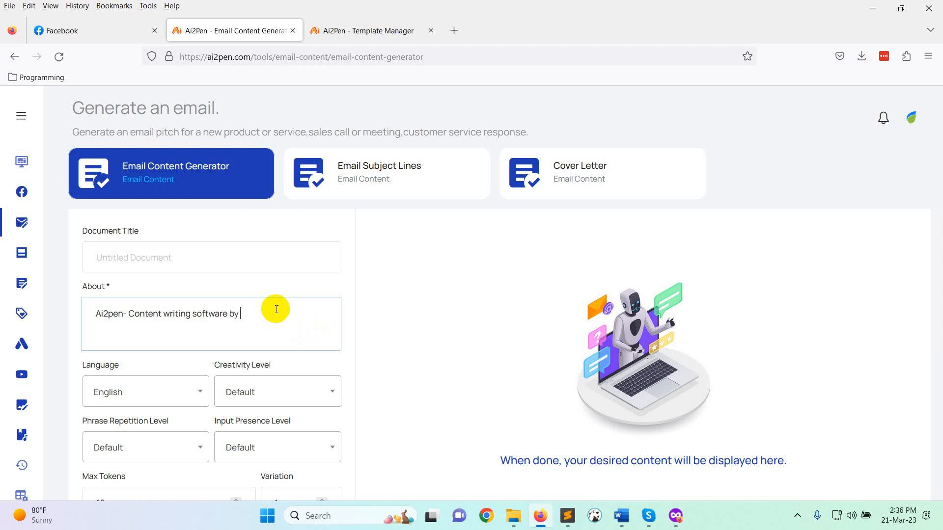
{"action": "type", "text": "API."}
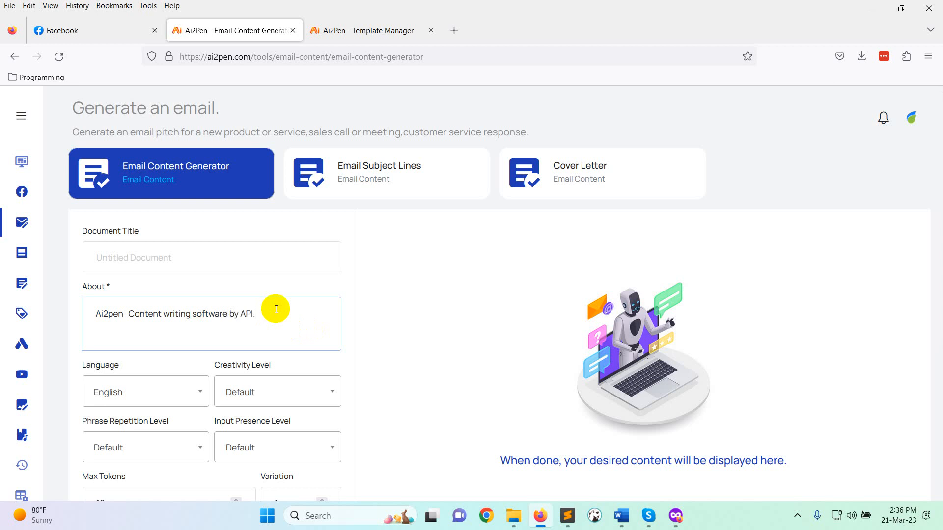
{"action": "type", "text": "We are launching this software  by th"}
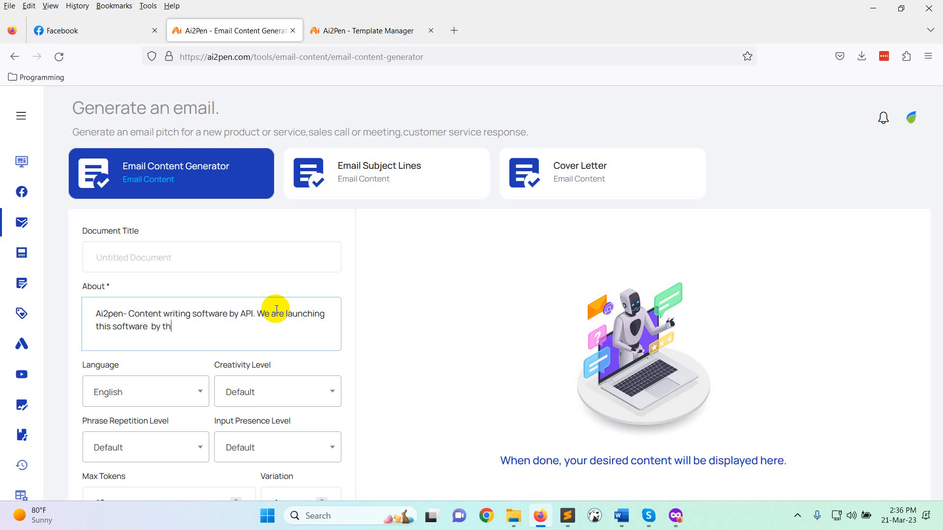
{"action": "type", "text": "is week."}
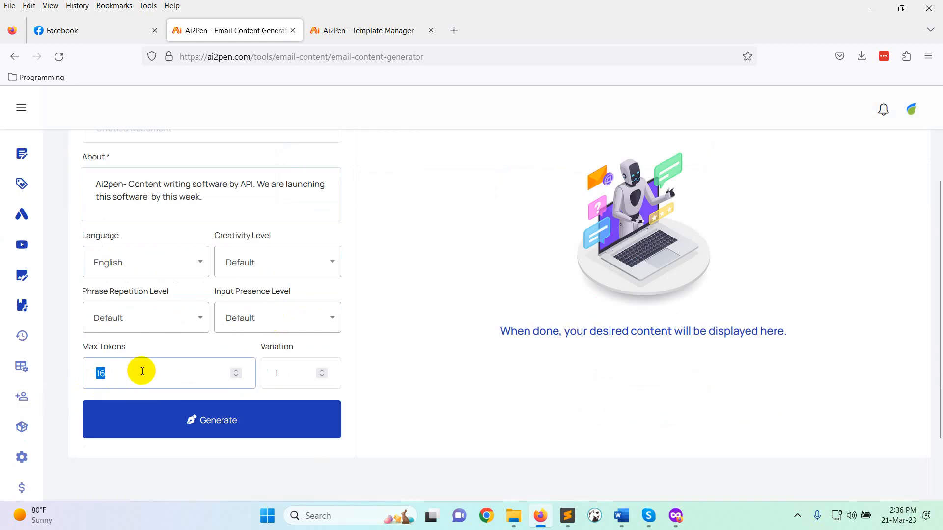
{"action": "type", "text": "1500"}
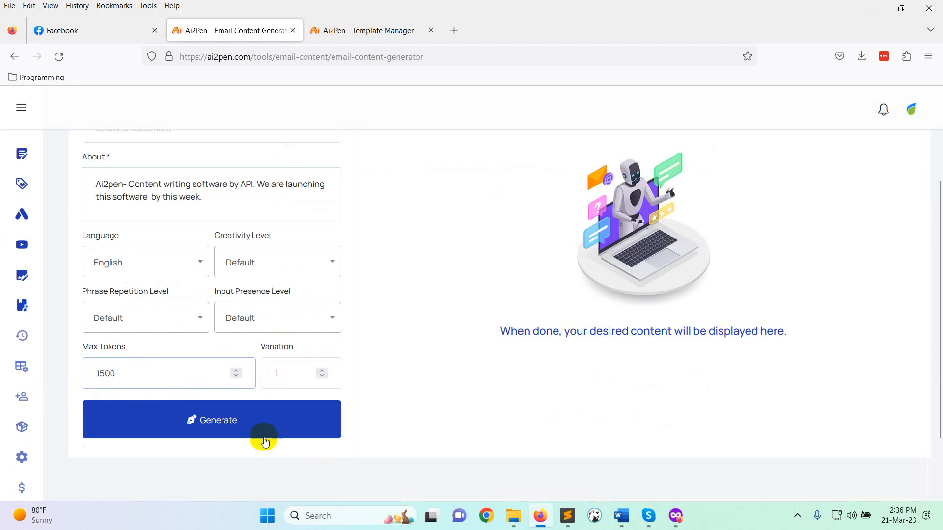
- Generate the Ai2pen launch email, then expand the navigation sidebar and scroll down
{"action": "left_click", "coordinate": [211, 420]}
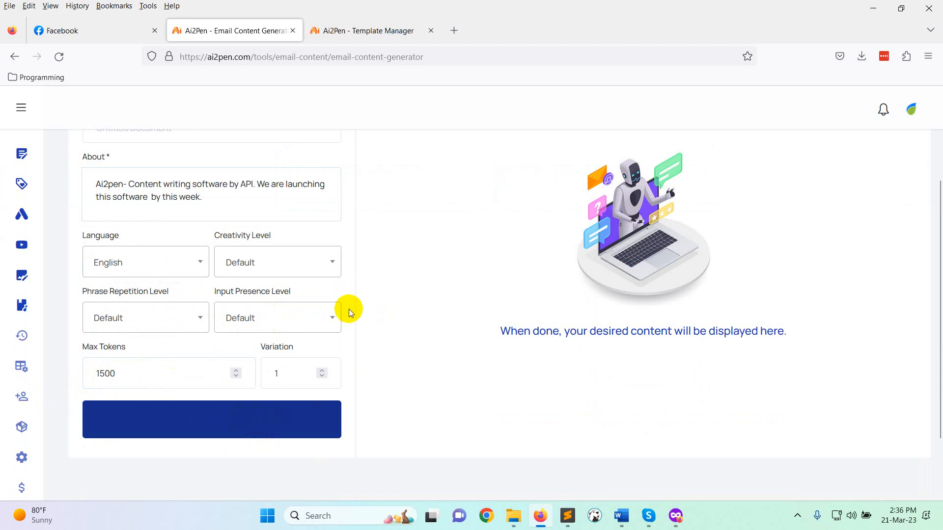
{"action": "mouse_move", "coordinate": [357, 302]}
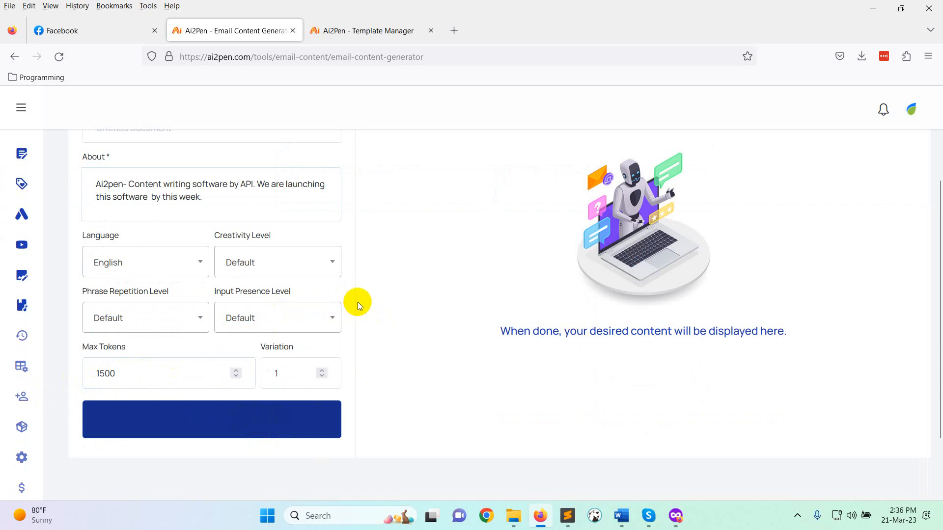
{"action": "mouse_move", "coordinate": [362, 297]}
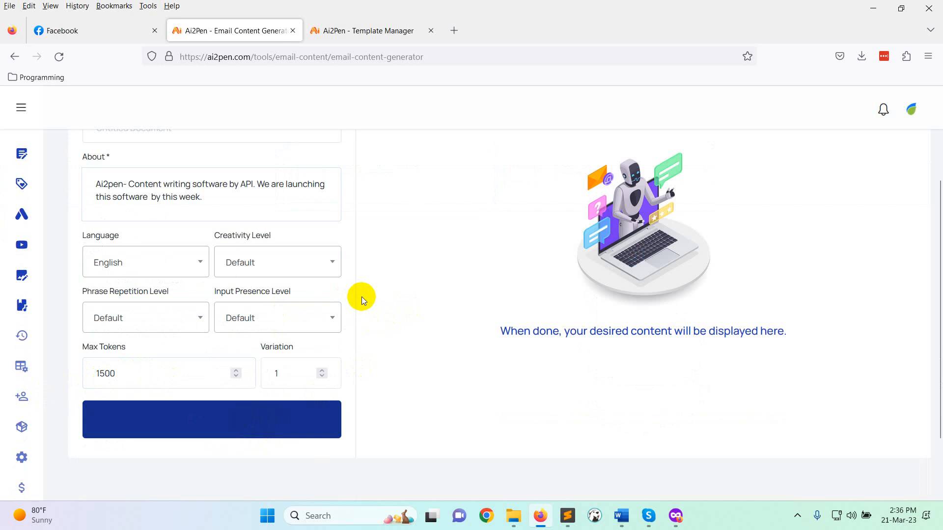
{"action": "mouse_move", "coordinate": [359, 293]}
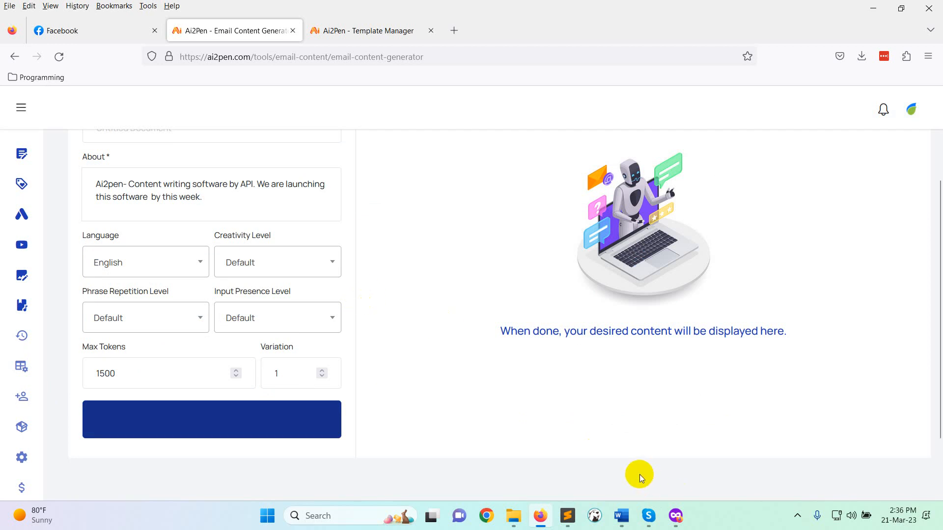
{"action": "left_click", "coordinate": [212, 419]}
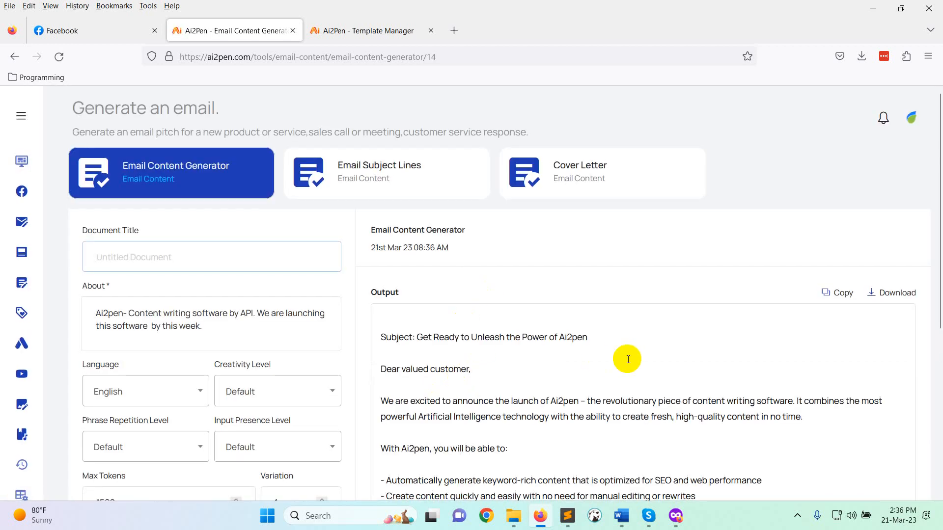
{"action": "scroll", "scroll_direction": "down", "scroll_amount": 3}
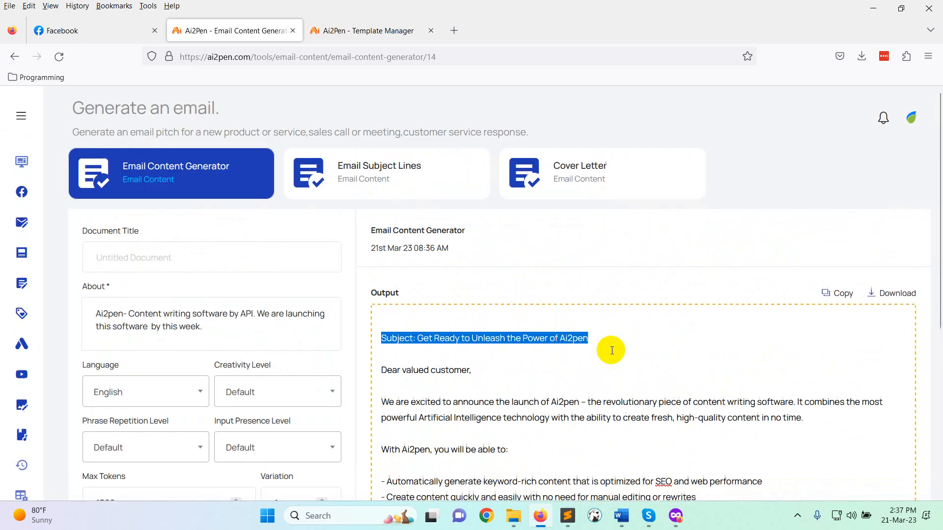
{"action": "left_click", "coordinate": [19, 115]}
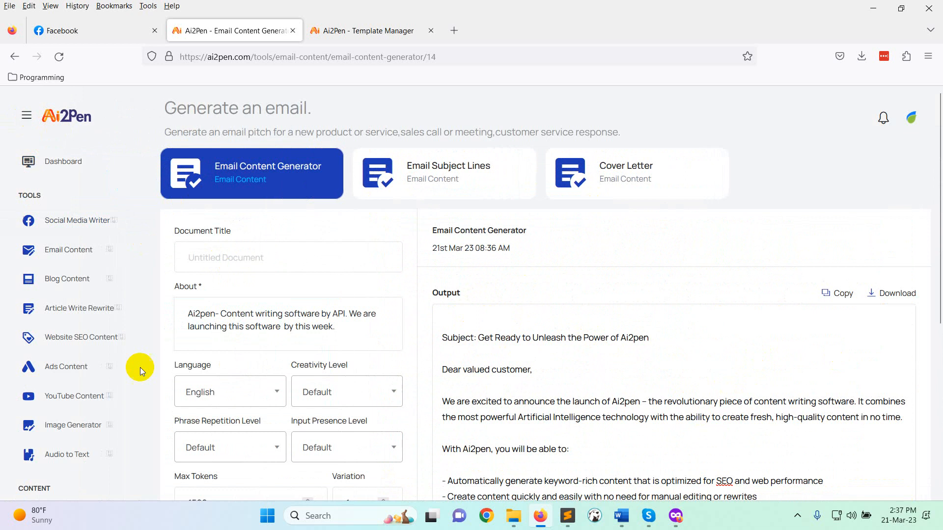
{"action": "mouse_move", "coordinate": [73, 283]}
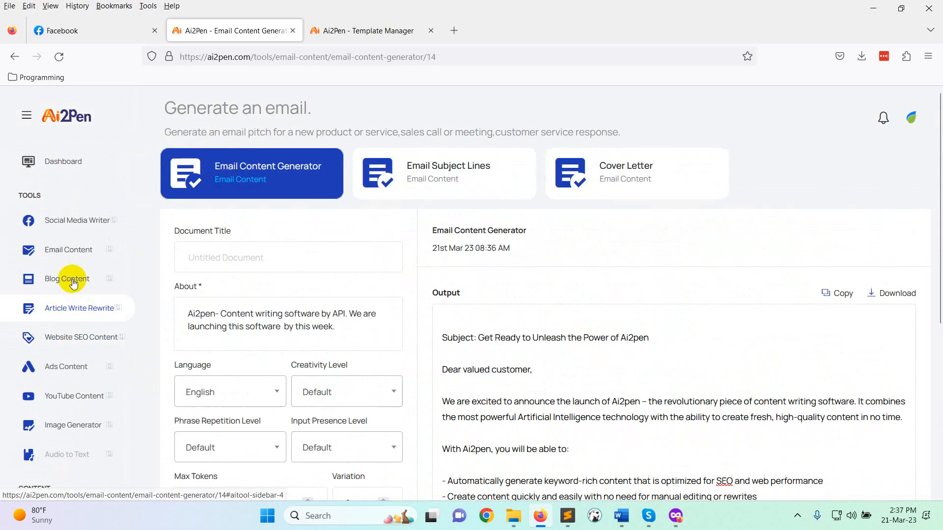
{"action": "scroll", "scroll_direction": "down", "scroll_amount": 3}
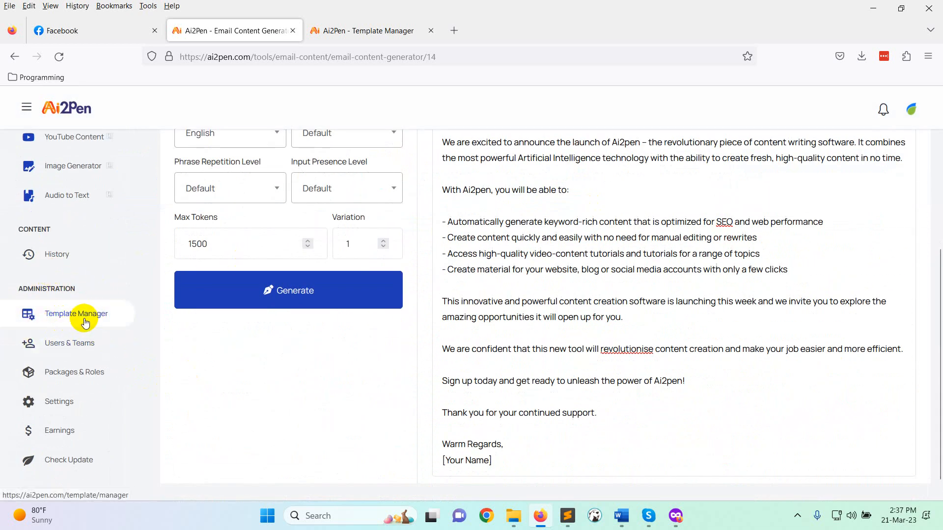
- Open Template Manager and briefly open, then close, the new template group form
{"action": "left_click", "coordinate": [76, 314]}
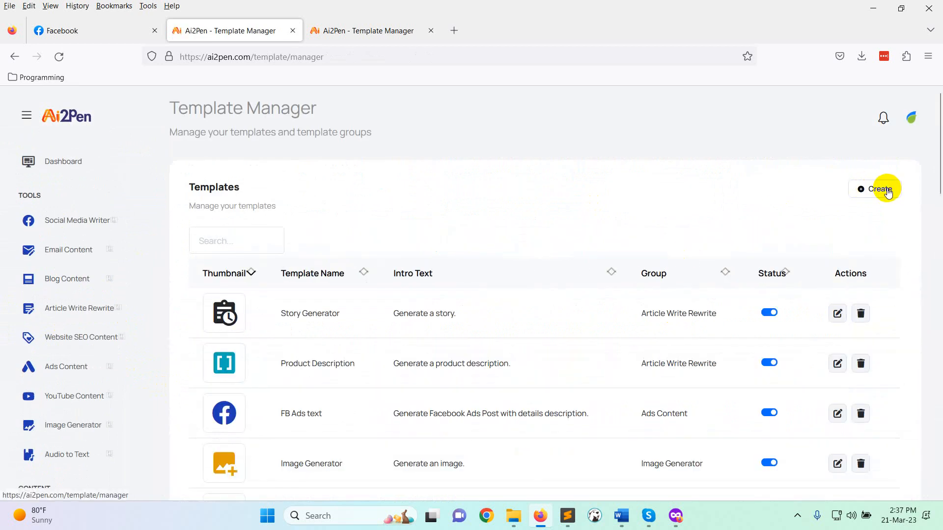
{"action": "scroll", "scroll_direction": "down", "scroll_amount": 3}
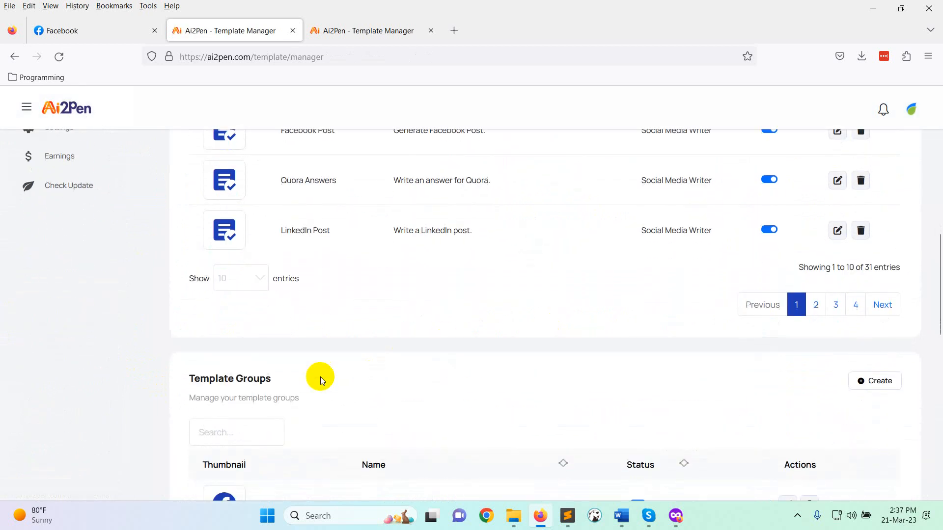
{"action": "scroll", "scroll_direction": "down", "scroll_amount": 3}
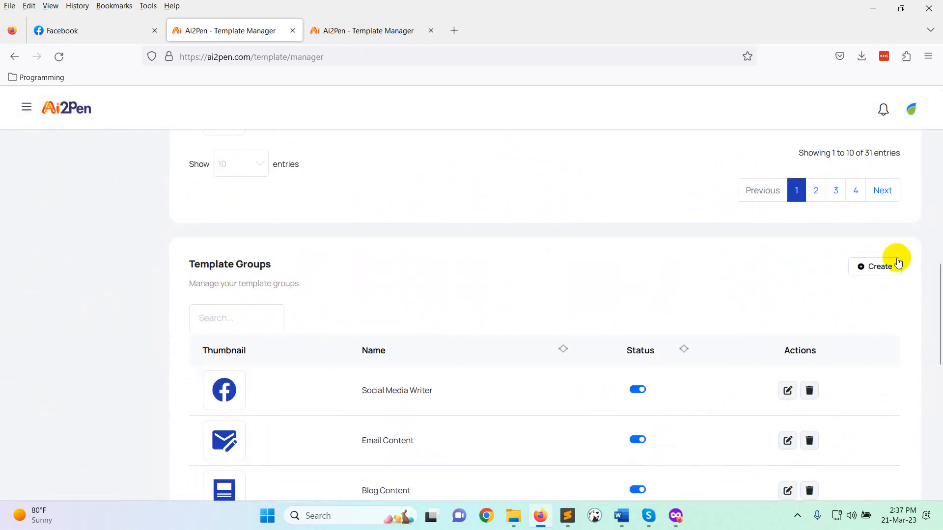
{"action": "left_click", "coordinate": [880, 266]}
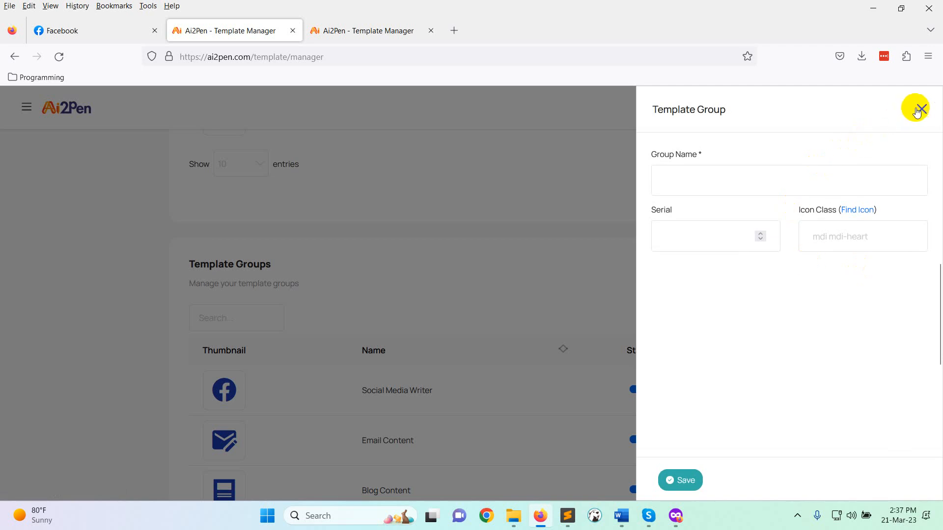
{"action": "left_click", "coordinate": [920, 108]}
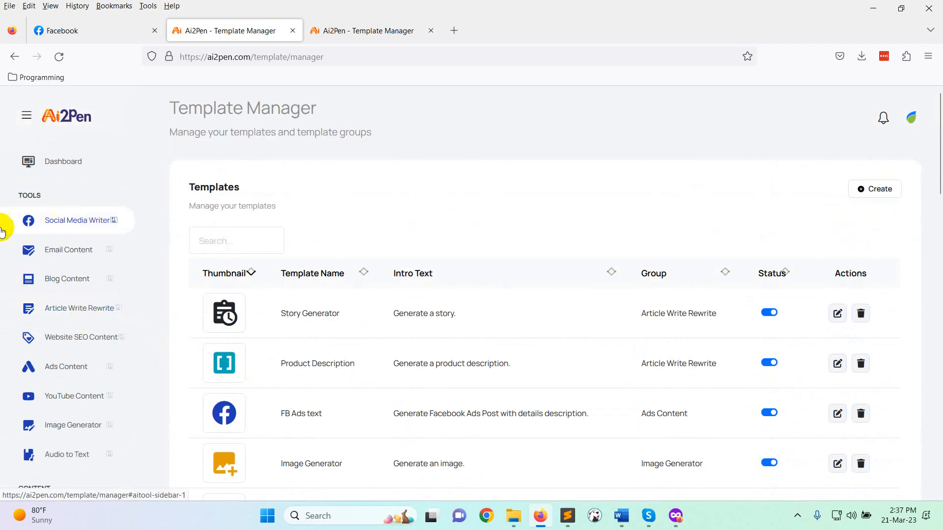
{"action": "mouse_move", "coordinate": [196, 248]}
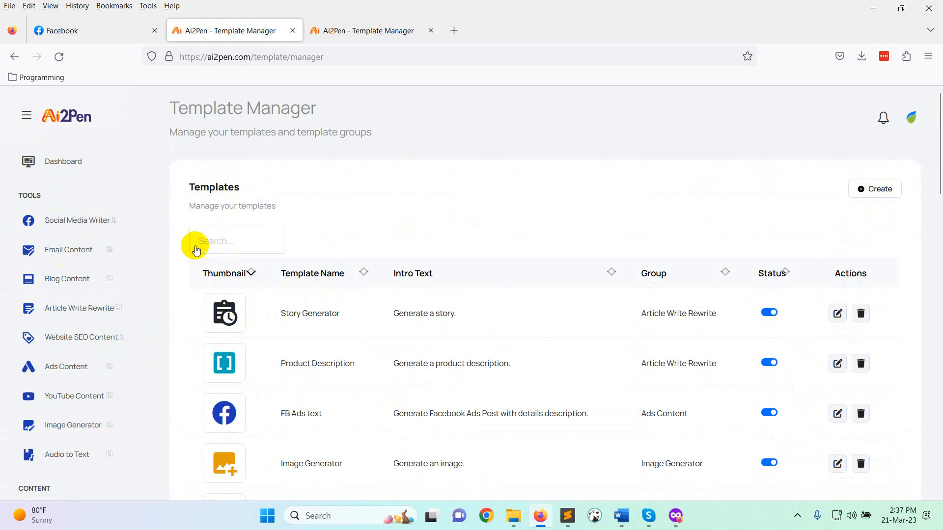
- Inspect and close the Social Media Writer group details, then start a new template
{"action": "left_click", "coordinate": [77, 220]}
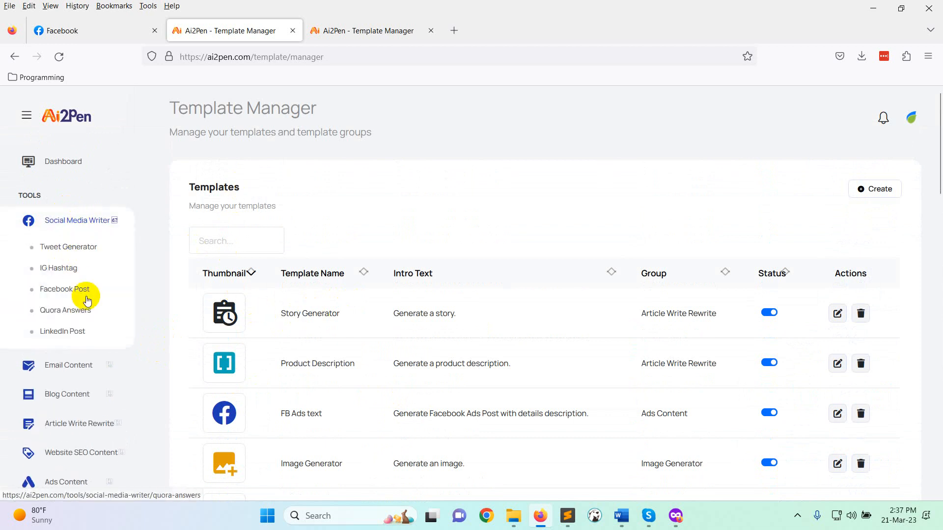
{"action": "scroll", "scroll_direction": "down", "scroll_amount": 3}
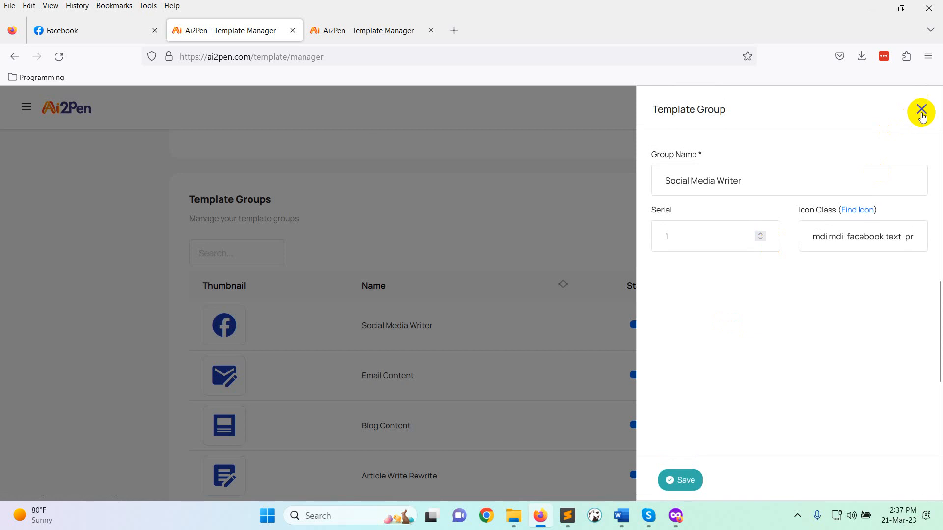
{"action": "left_click", "coordinate": [920, 108]}
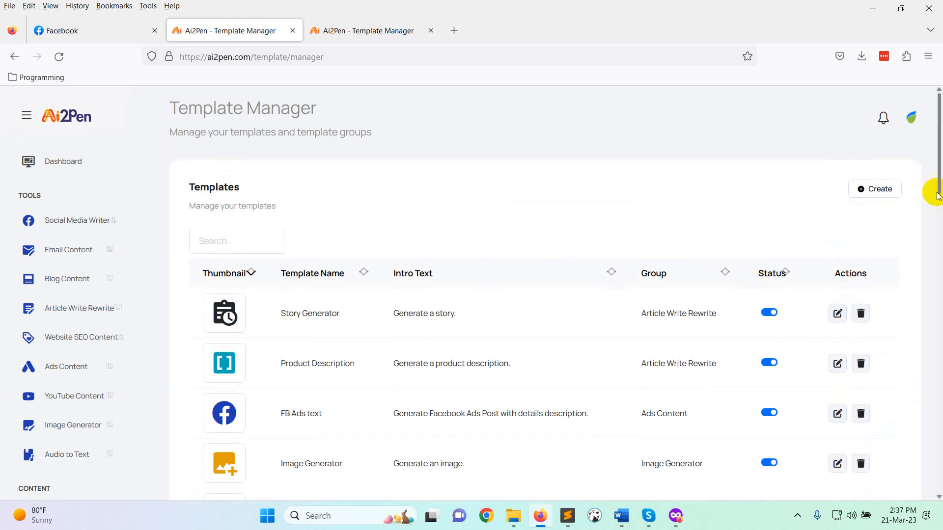
{"action": "left_click", "coordinate": [875, 188]}
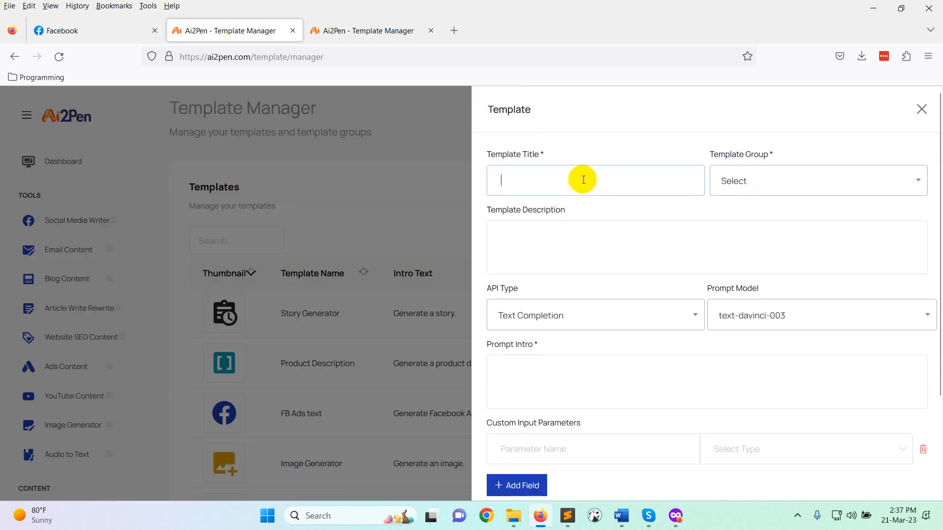
- Title the template 'Amazon Product Details' and bring up the template group choices
{"action": "type", "text": "Amazon Product"}
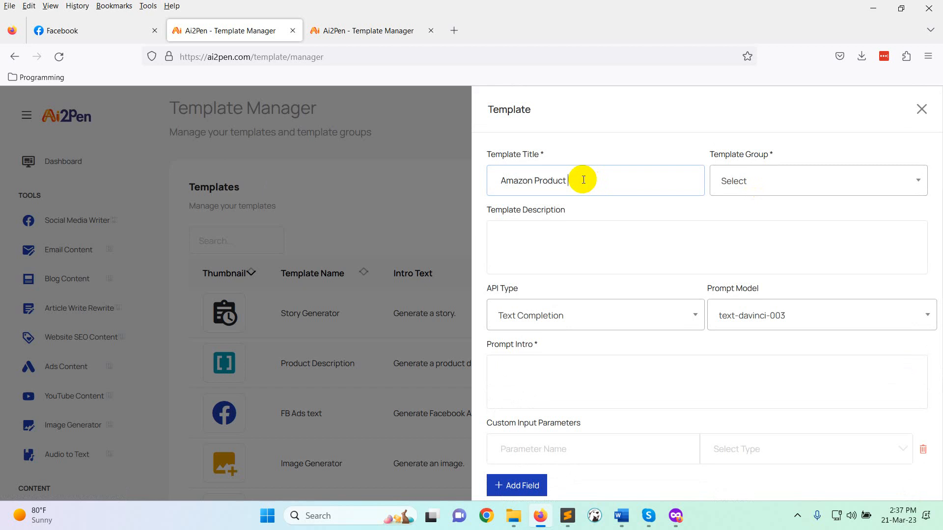
{"action": "type", "text": "Details"}
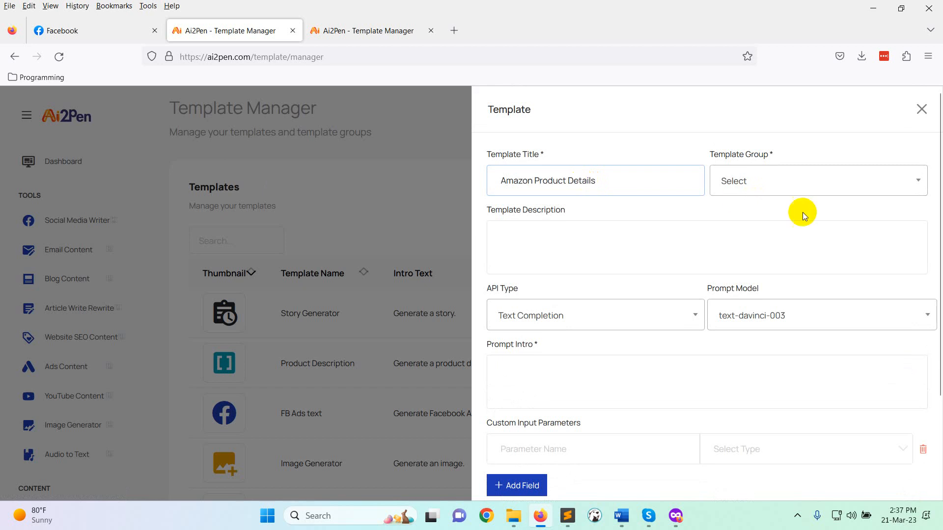
{"action": "left_click", "coordinate": [818, 181]}
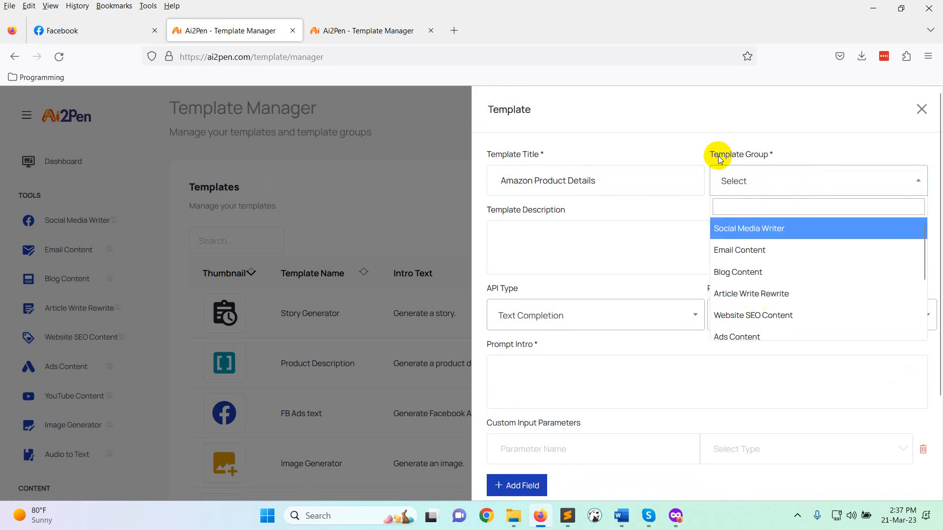
{"action": "mouse_move", "coordinate": [786, 297]}
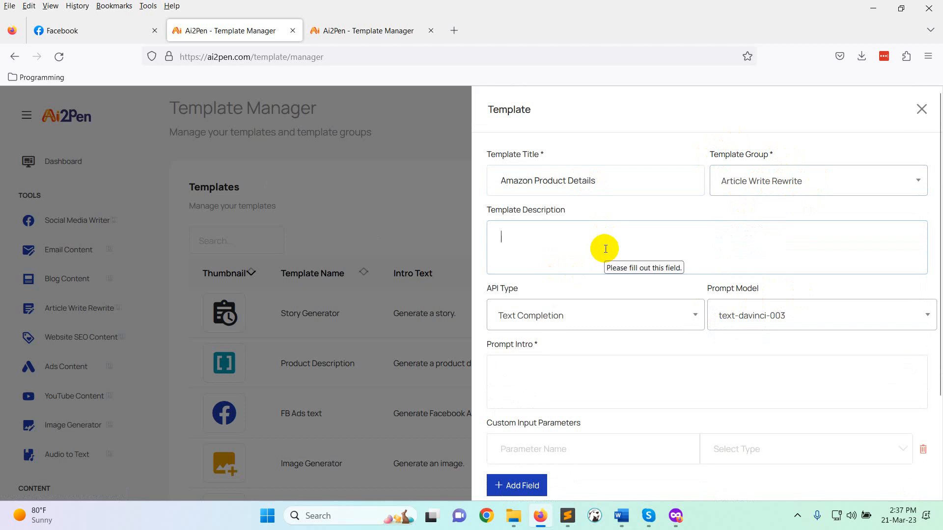
{"action": "mouse_move", "coordinate": [403, 88]}
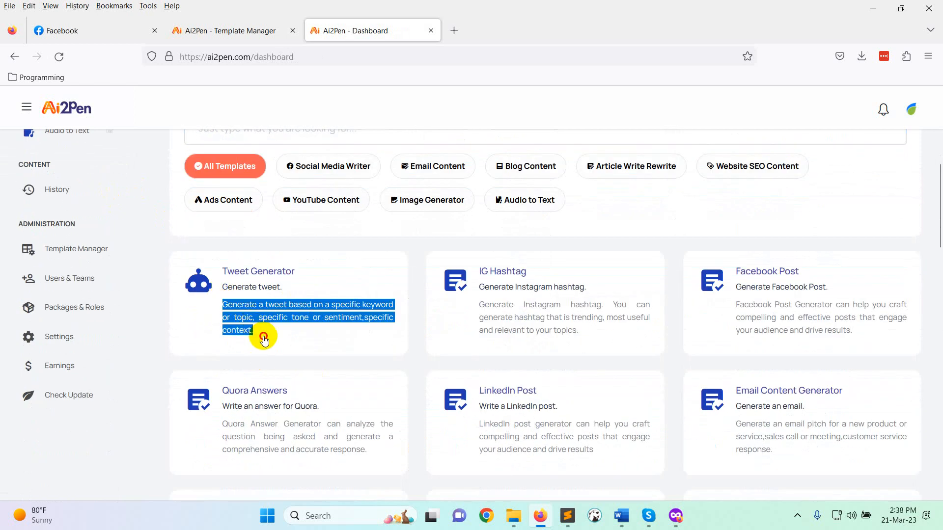
- Enter the template description 'This will create amazon product details content.'
{"action": "left_click", "coordinate": [226, 31]}
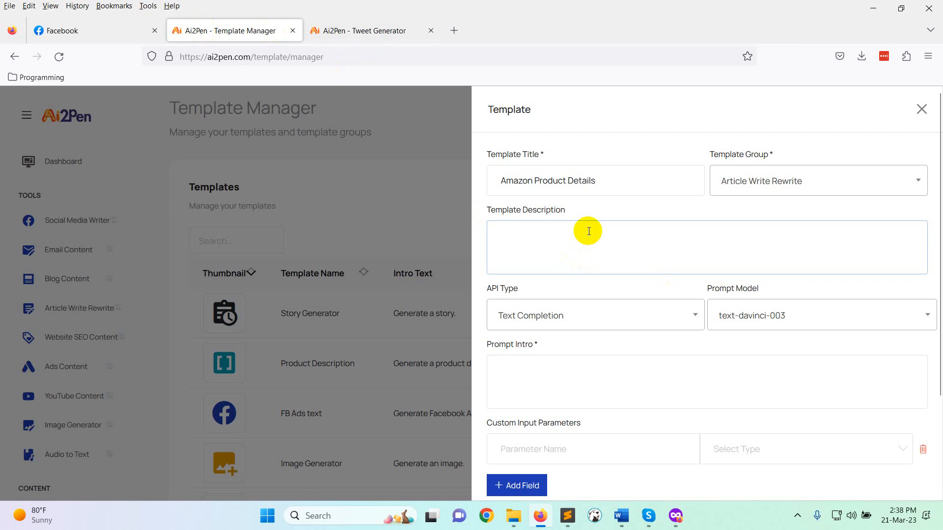
{"action": "left_click", "coordinate": [588, 231]}
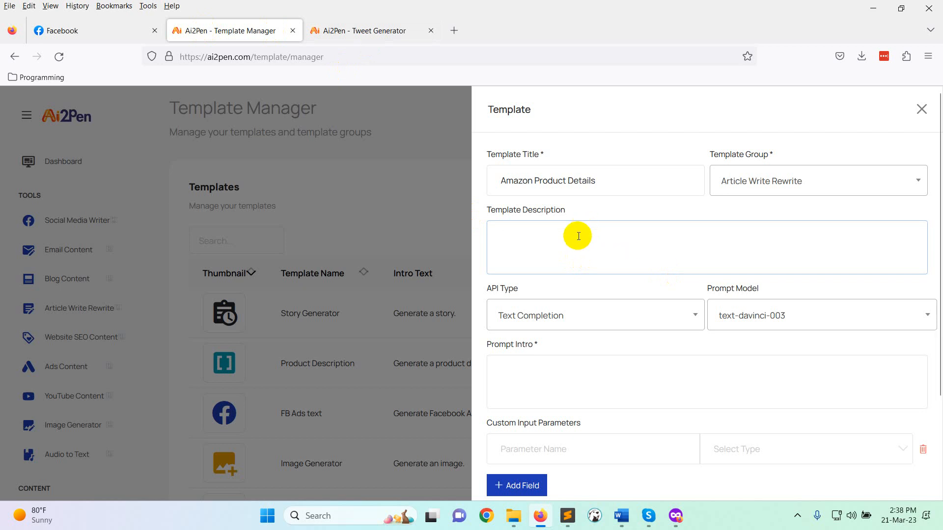
{"action": "type", "text": "This will crea"}
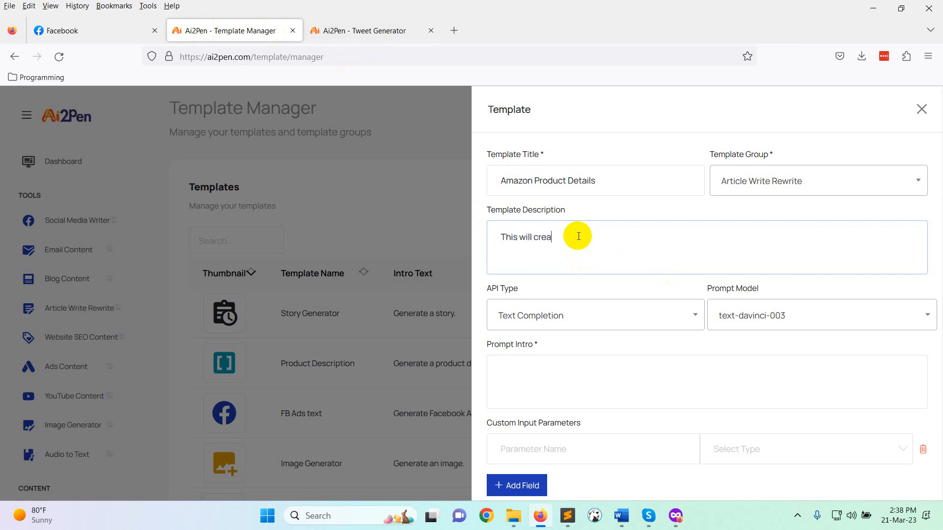
{"action": "type", "text": "te ama"}
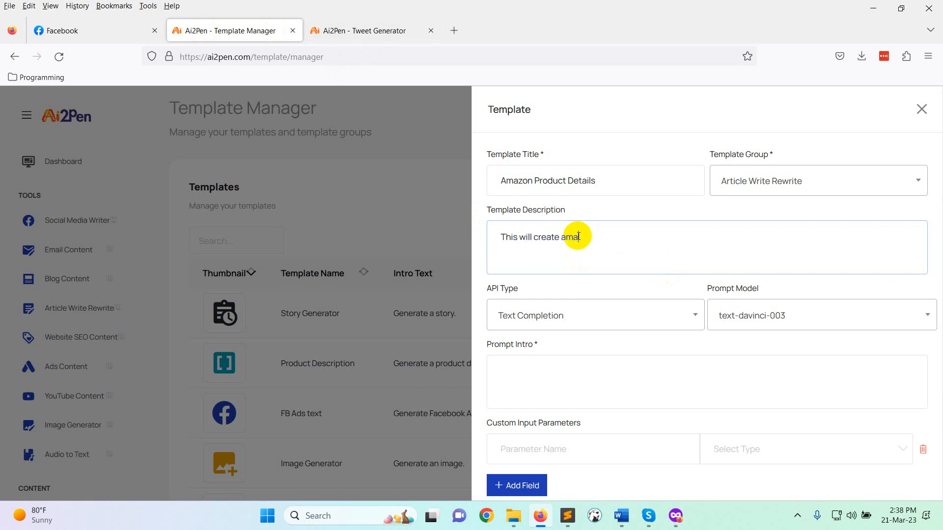
{"action": "type", "text": "zon product"}
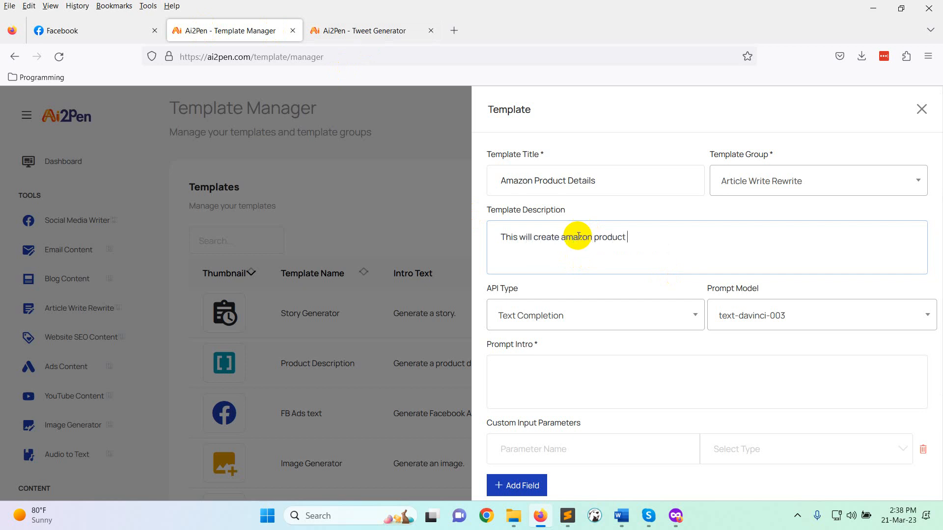
{"action": "type", "text": "details"}
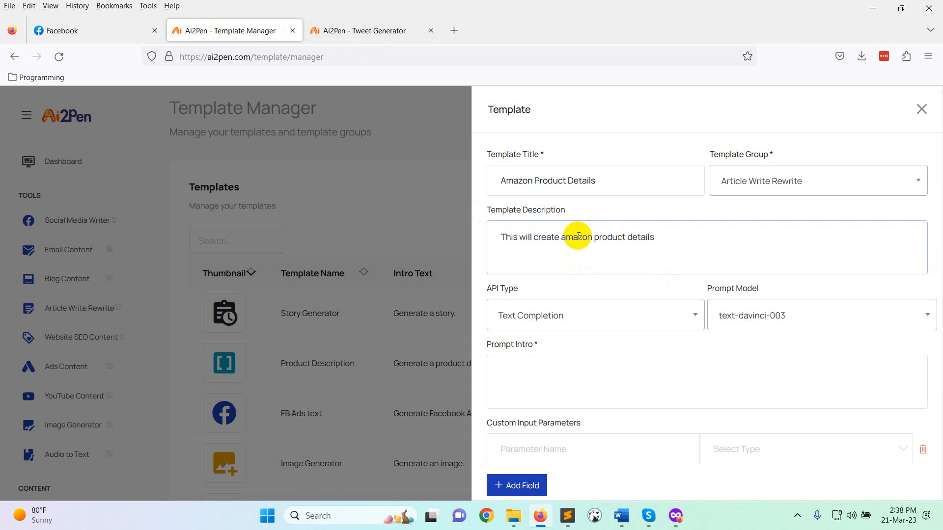
{"action": "type", "text": "content."}
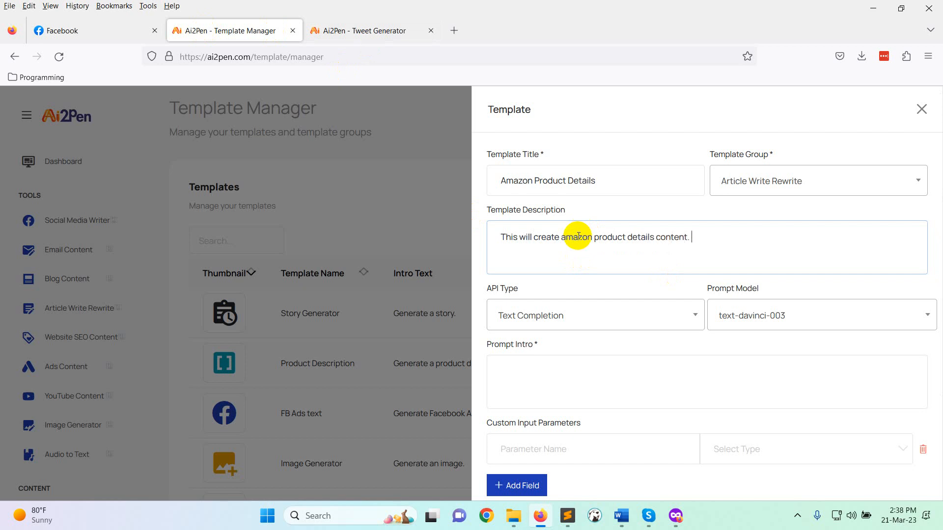
{"action": "scroll", "scroll_direction": "down", "scroll_amount": 3}
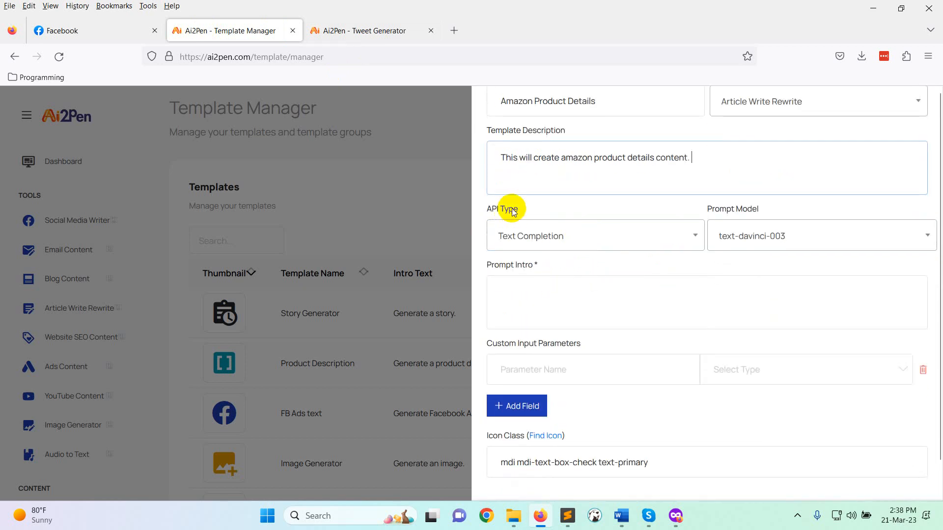
- Set the API type to Chat Completion and review the gpt-3.5-turbo model options
{"action": "left_click", "coordinate": [595, 236]}
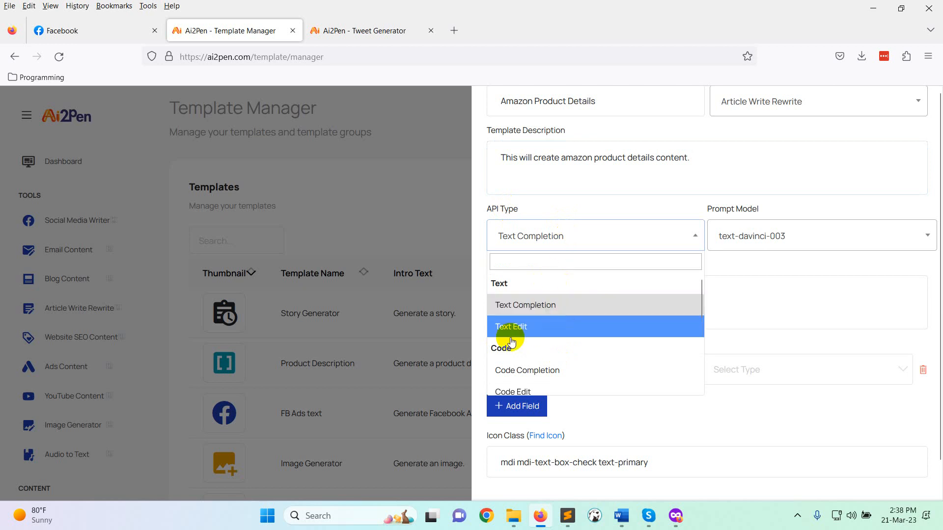
{"action": "mouse_move", "coordinate": [533, 336]}
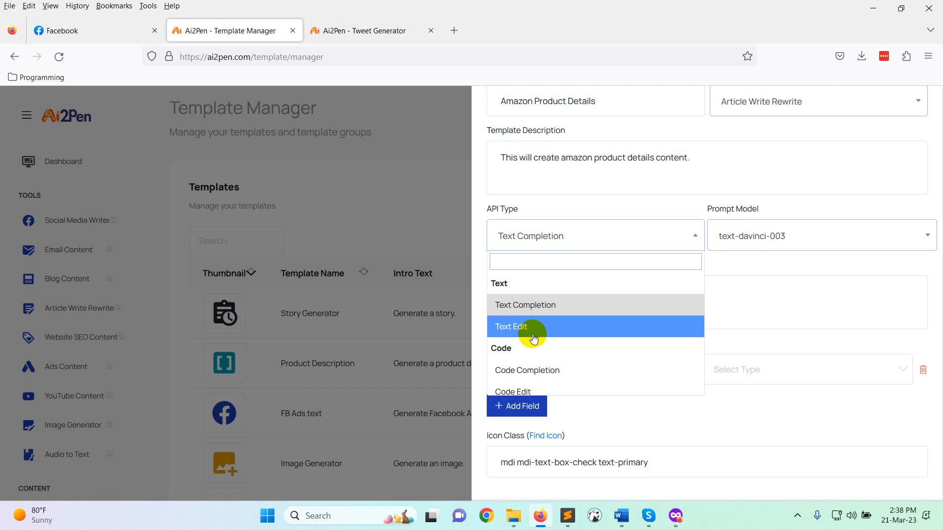
{"action": "scroll", "scroll_direction": "down", "scroll_amount": 3}
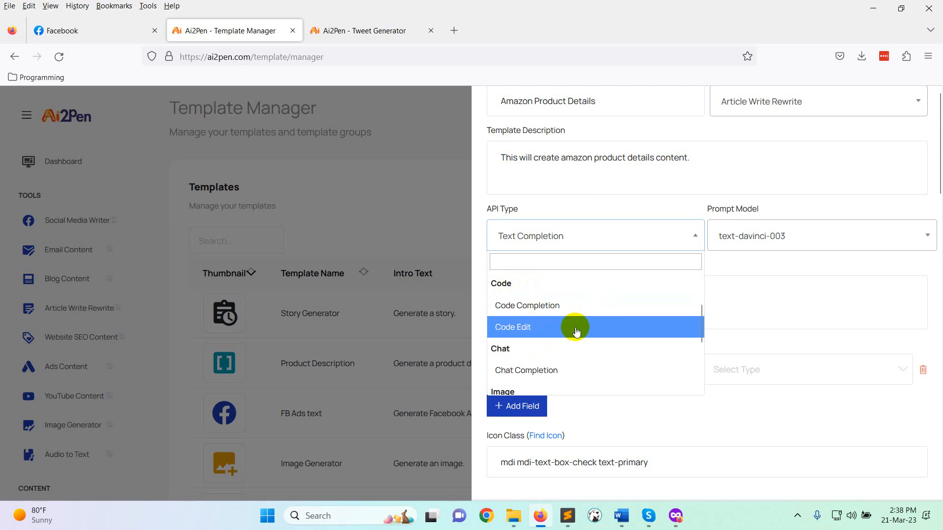
{"action": "mouse_move", "coordinate": [568, 370]}
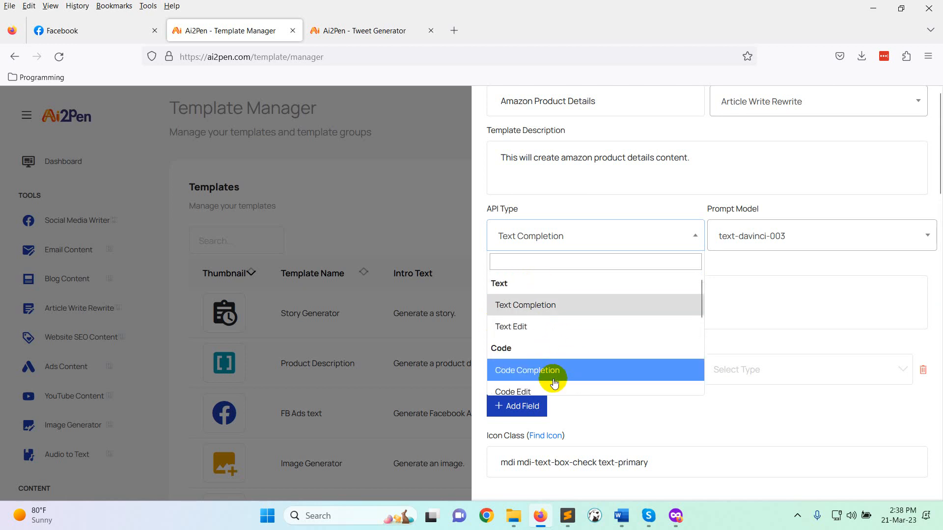
{"action": "left_click", "coordinate": [820, 236]}
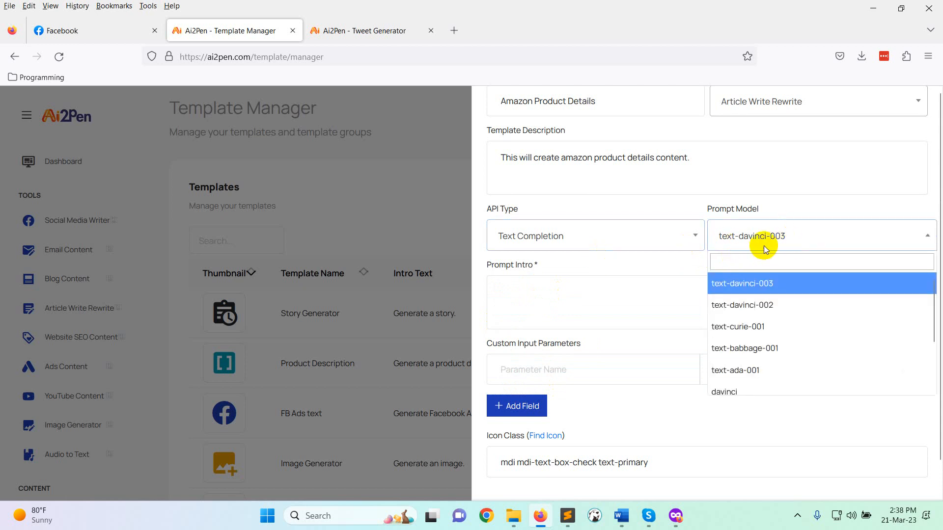
{"action": "mouse_move", "coordinate": [766, 377]}
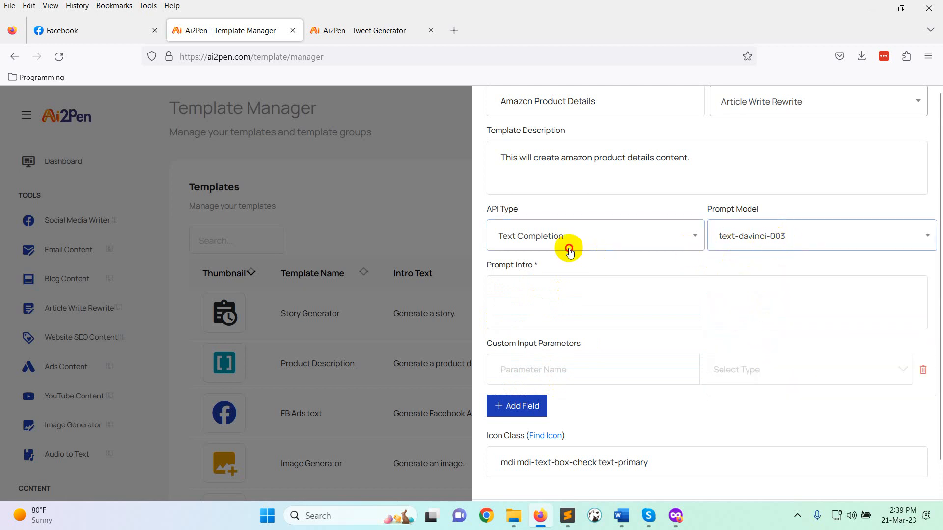
{"action": "left_click", "coordinate": [569, 249]}
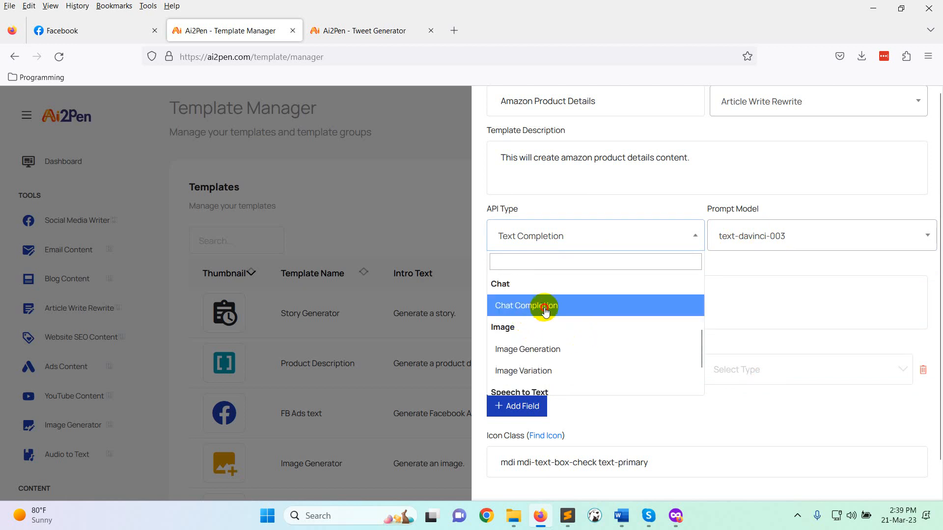
{"action": "left_click", "coordinate": [540, 305]}
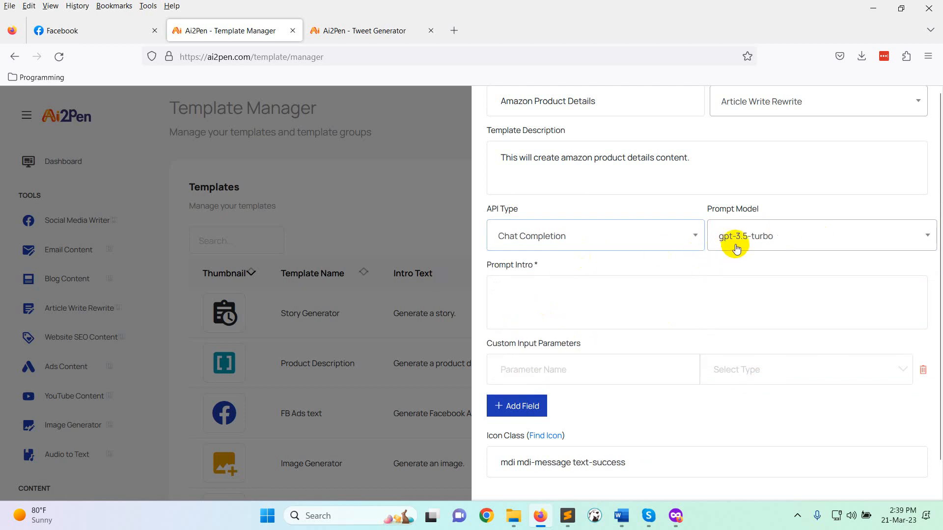
{"action": "left_click", "coordinate": [820, 235]}
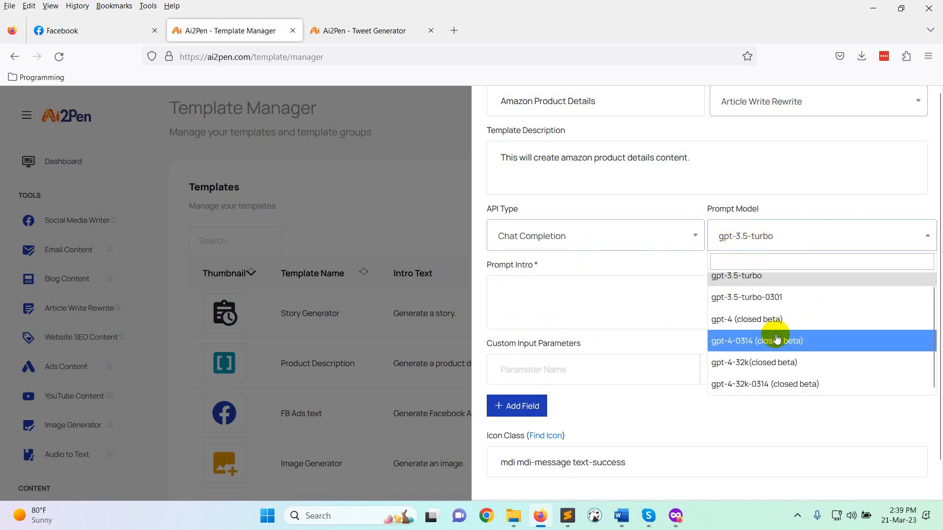
{"action": "mouse_move", "coordinate": [766, 327]}
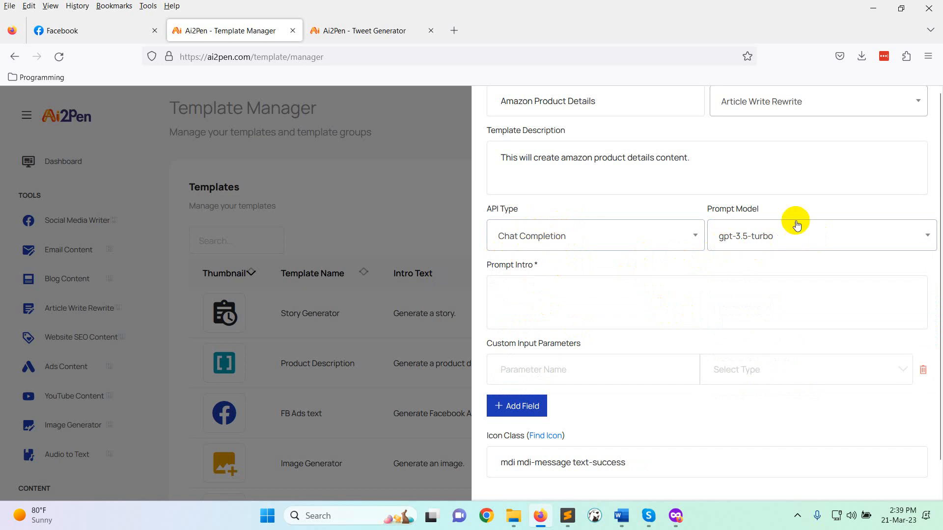
{"action": "mouse_move", "coordinate": [623, 222]}
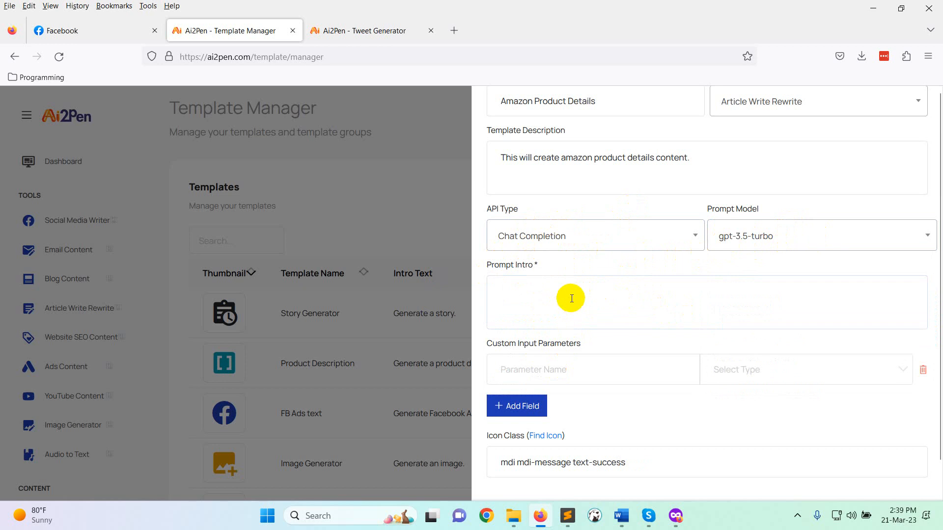
- Enter 'Generate Amazon product details.' as the template's prompt intro
{"action": "left_click", "coordinate": [571, 298]}
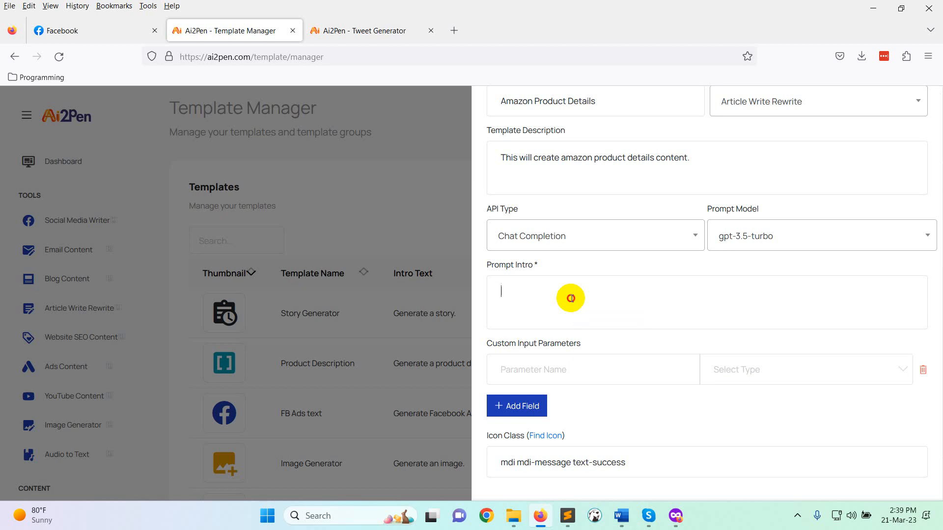
{"action": "type", "text": "Gener"}
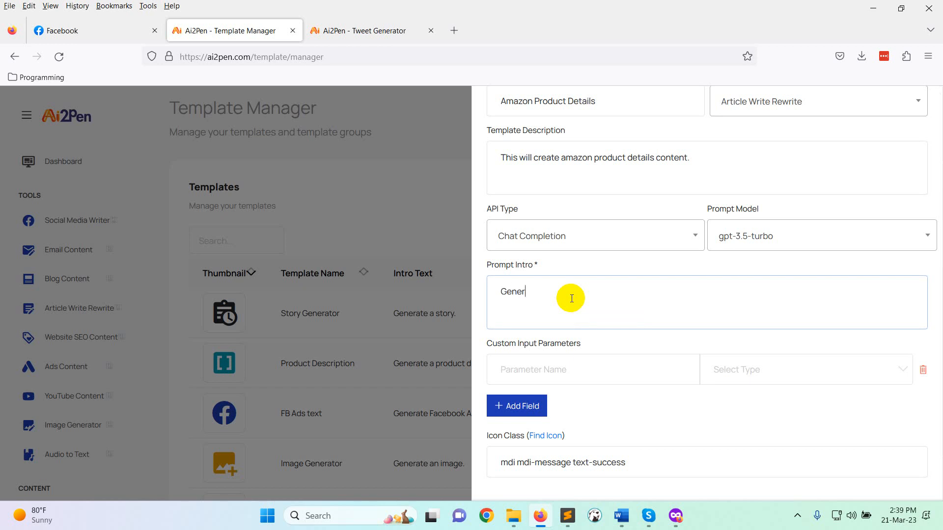
{"action": "type", "text": "ate Am"}
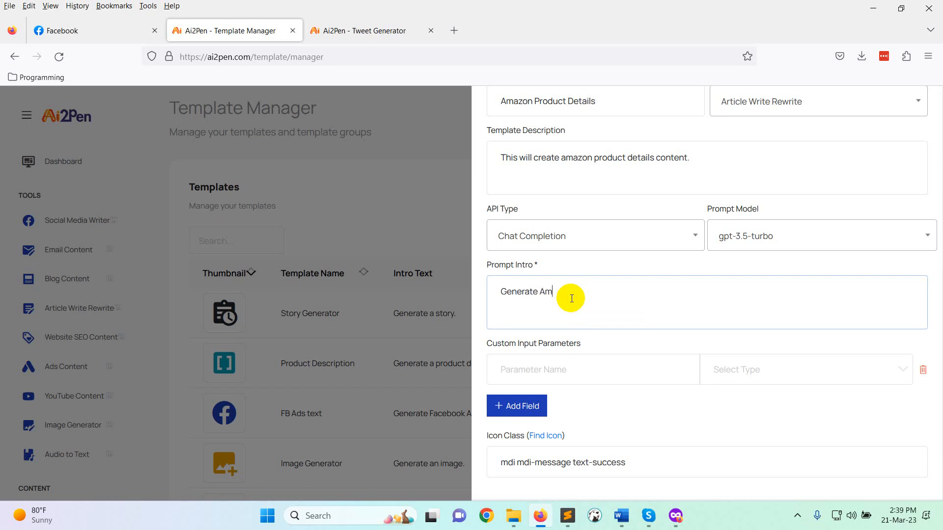
{"action": "type", "text": "azon product de"}
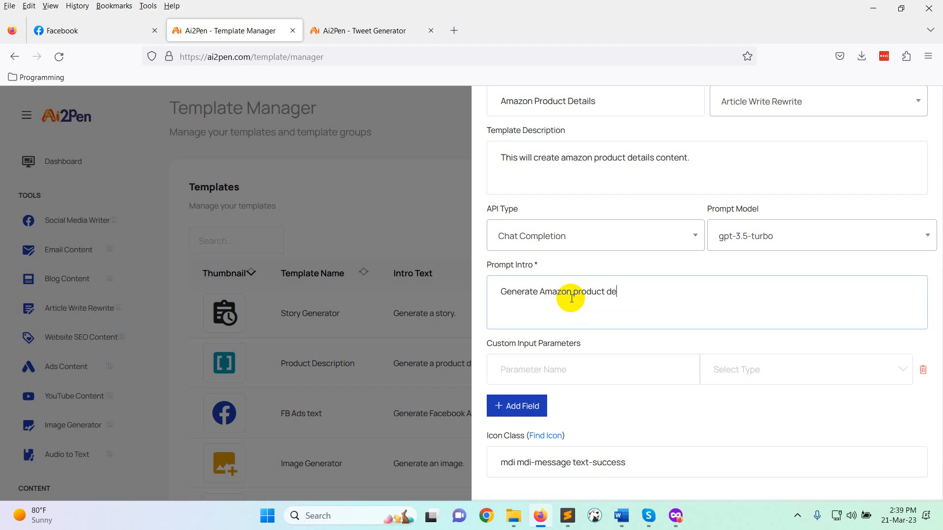
{"action": "type", "text": "tails."}
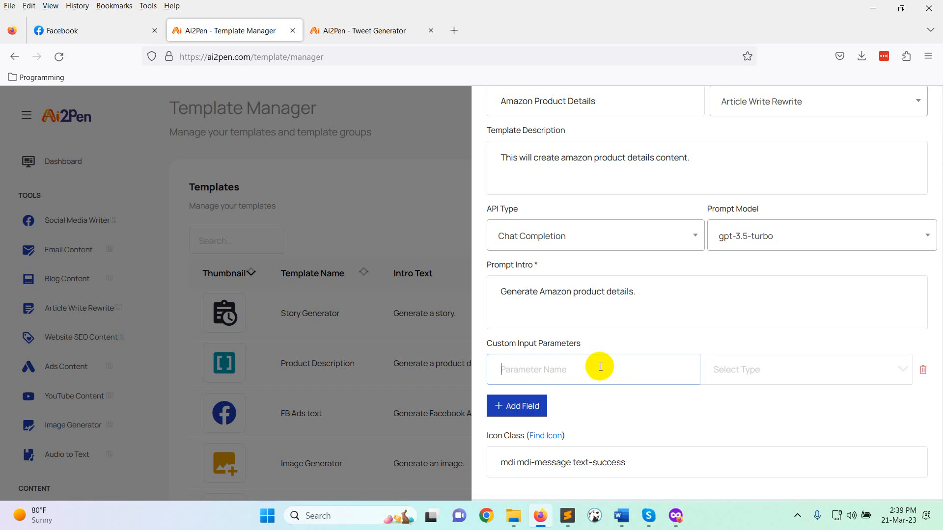
- Finish the Product Name label and add a 'Product Description:' parameter of type Textarea
{"action": "type", "text": "Product Name:"}
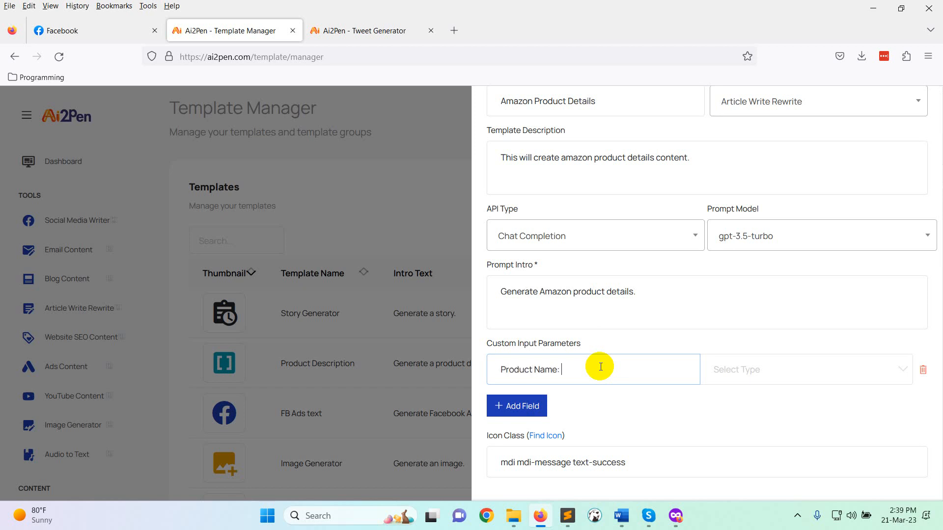
{"action": "left_click", "coordinate": [806, 369]}
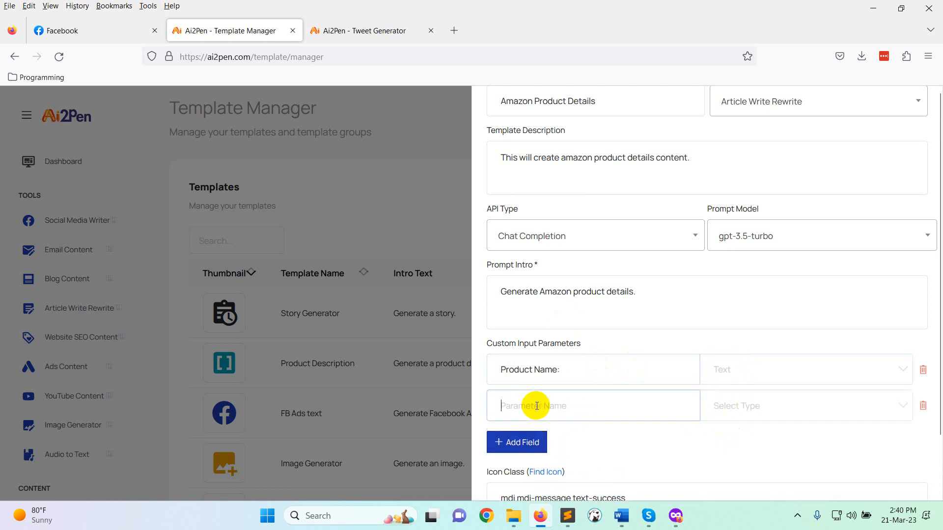
{"action": "type", "text": "Product"}
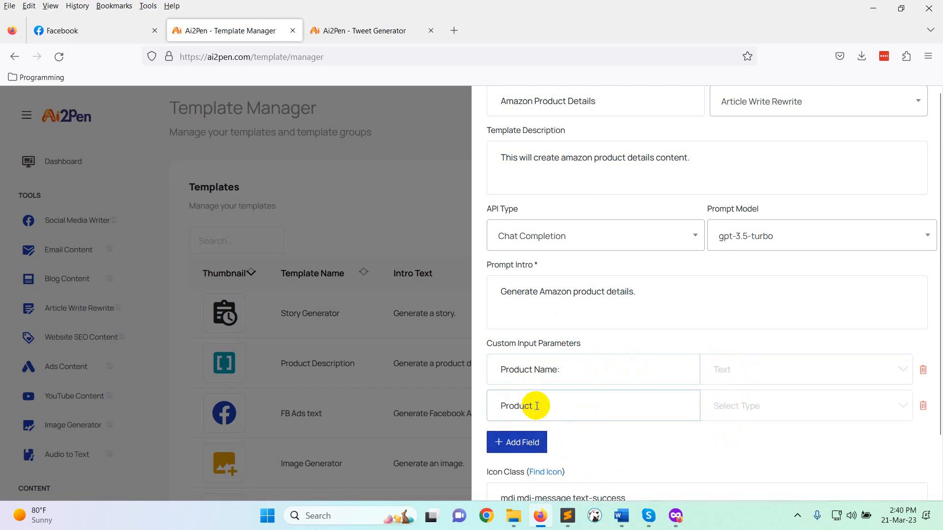
{"action": "type", "text": "Descript"}
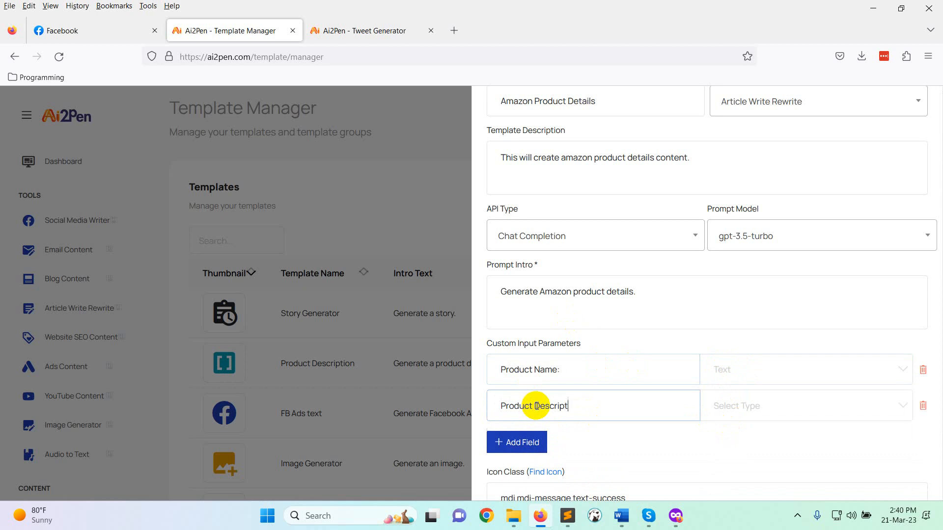
{"action": "type", "text": "ion:"}
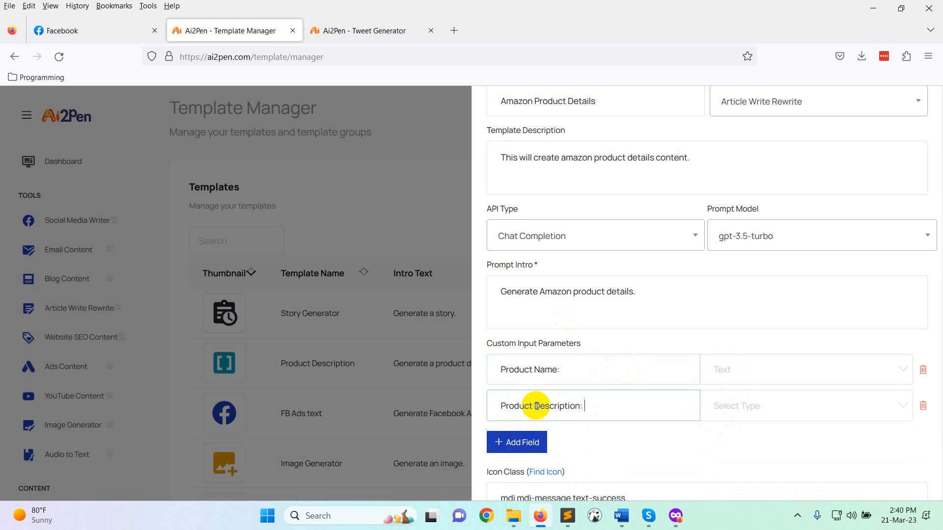
{"action": "left_click", "coordinate": [805, 406]}
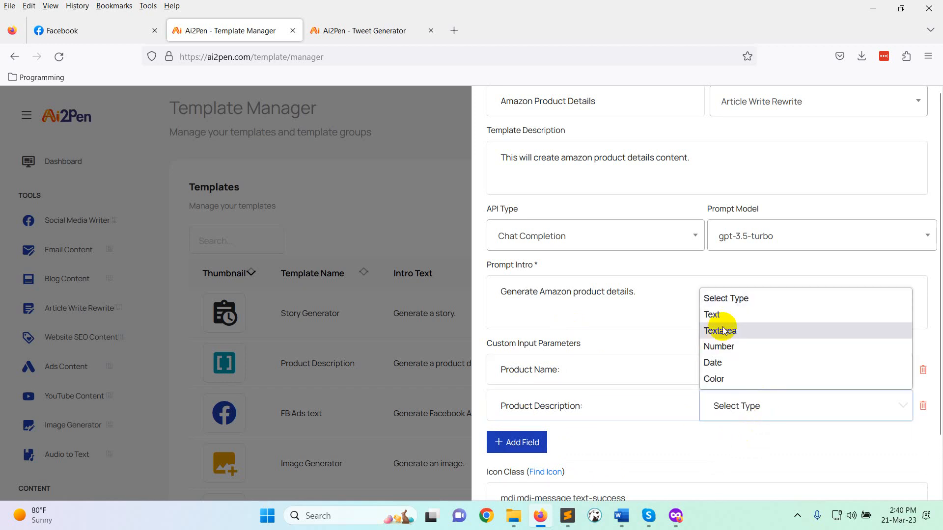
{"action": "left_click", "coordinate": [720, 330]}
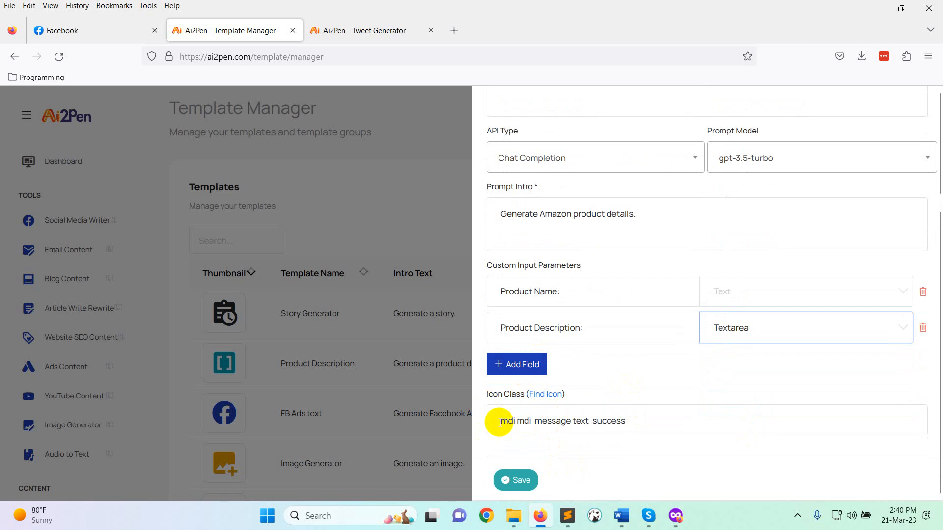
- Search the icon library for 'amazon', then 'product', and open the chart-ppf icon
{"action": "triple_click", "coordinate": [562, 421]}
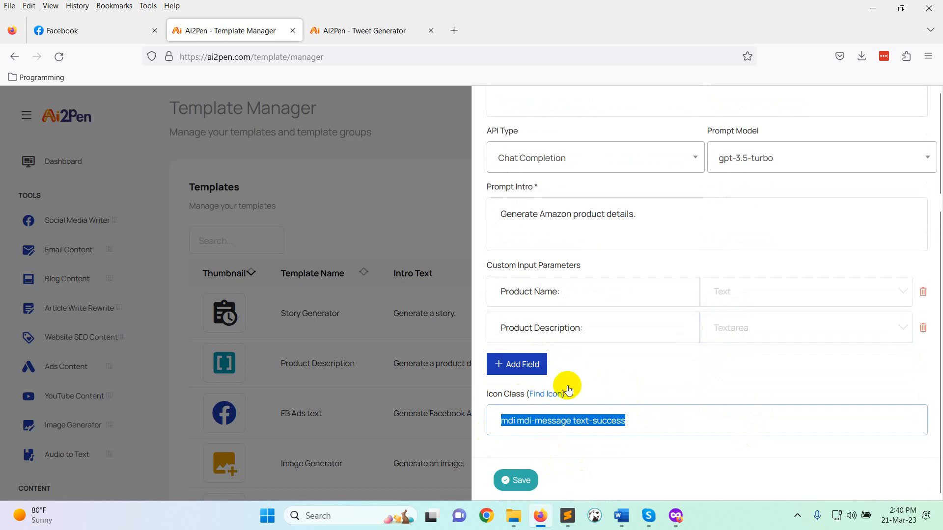
{"action": "mouse_move", "coordinate": [546, 400]}
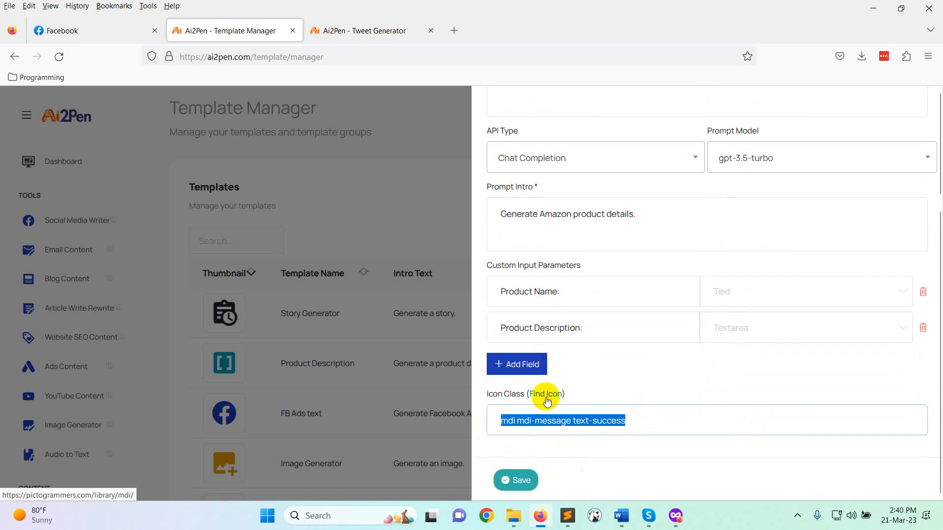
{"action": "left_click", "coordinate": [547, 394]}
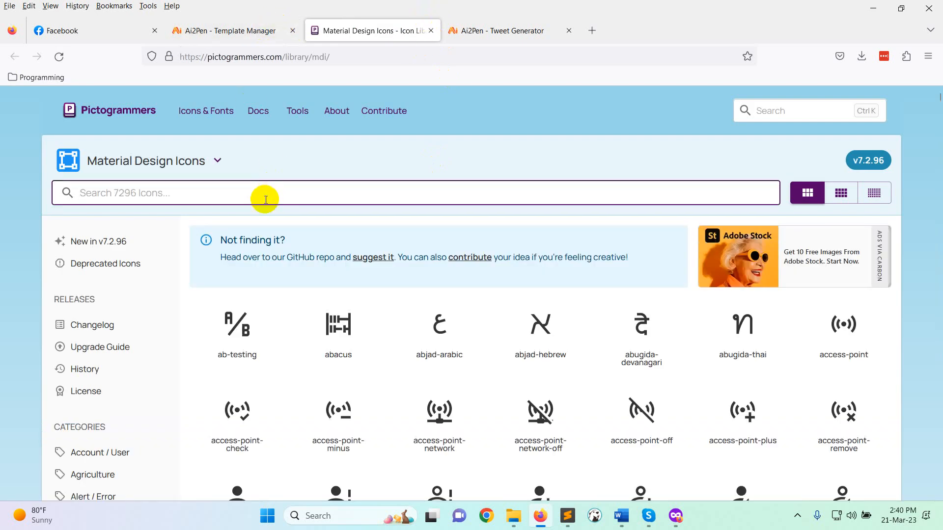
{"action": "type", "text": "amazon"}
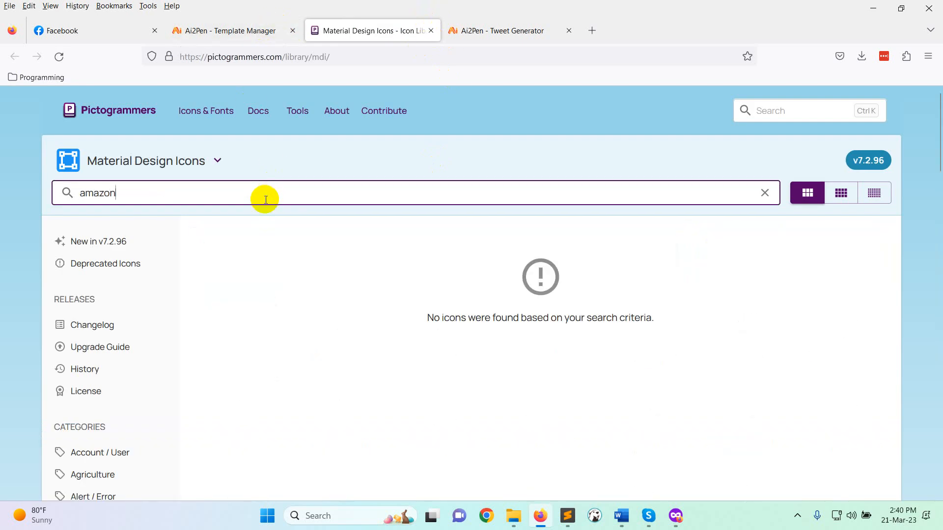
{"action": "left_click", "coordinate": [764, 192]}
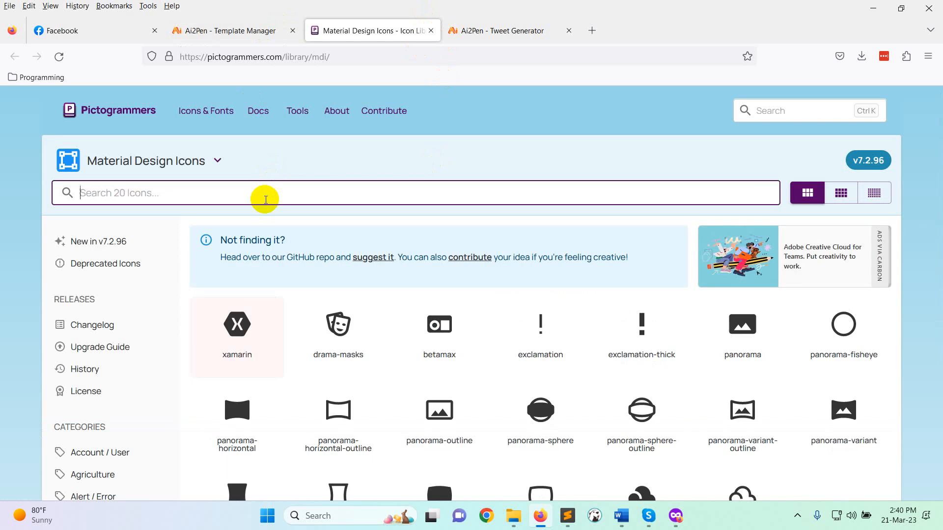
{"action": "type", "text": "product"}
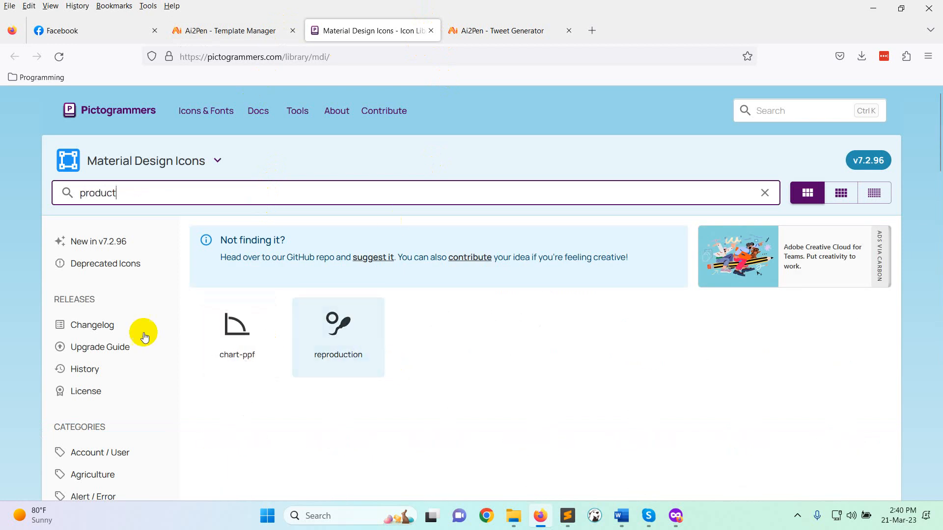
{"action": "left_click", "coordinate": [236, 324]}
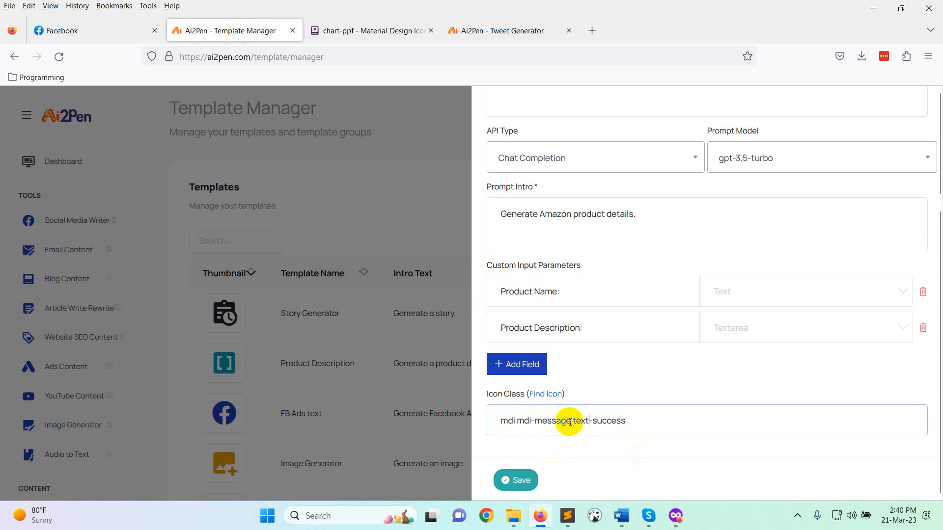
- Save the Amazon Product Details template with icon class 'mdi mdi-message text-success'
{"action": "double_click", "coordinate": [551, 421]}
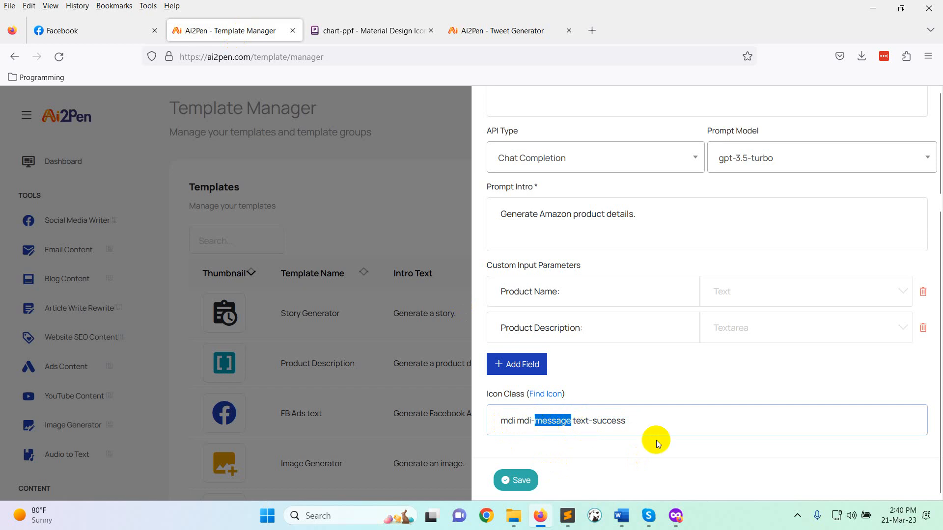
{"action": "mouse_move", "coordinate": [726, 427]}
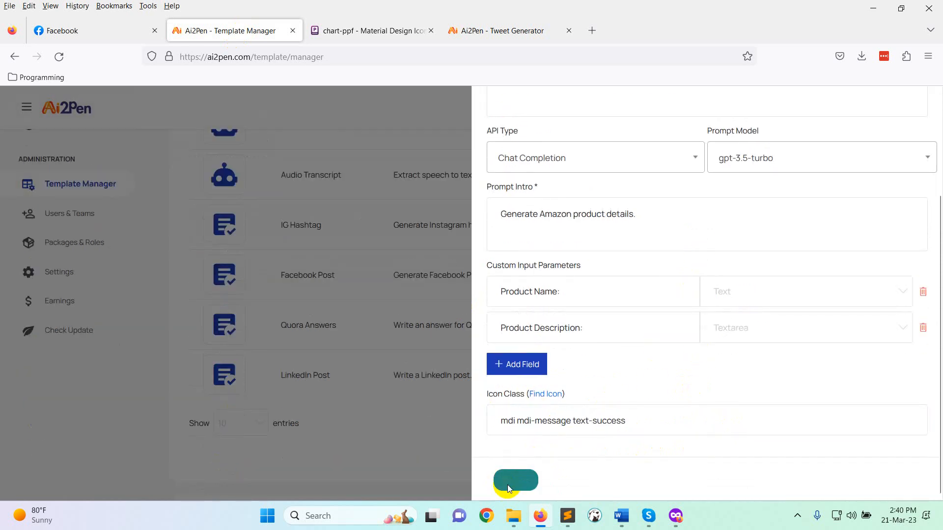
{"action": "left_click", "coordinate": [515, 480]}
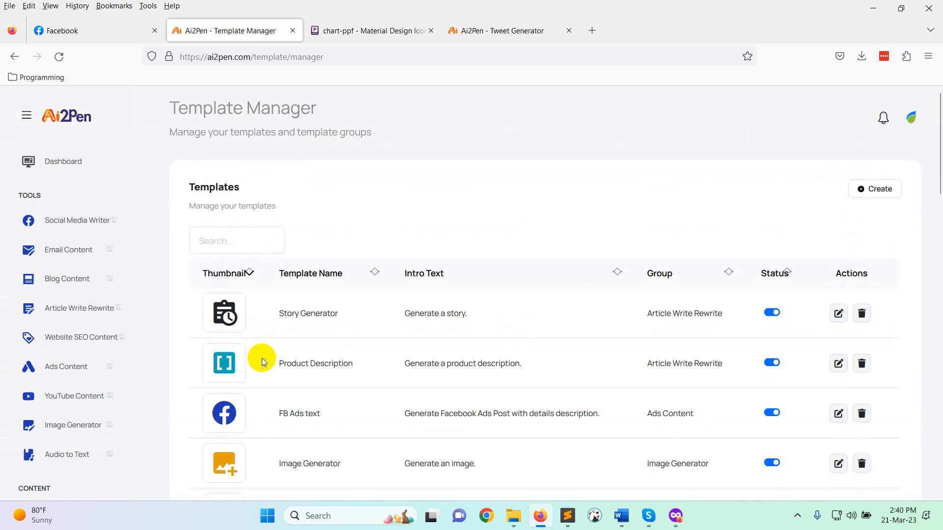
- Open Amazon Product Details under Article Write Rewrite, review its form, and expand the sidebar
{"action": "left_click", "coordinate": [79, 309]}
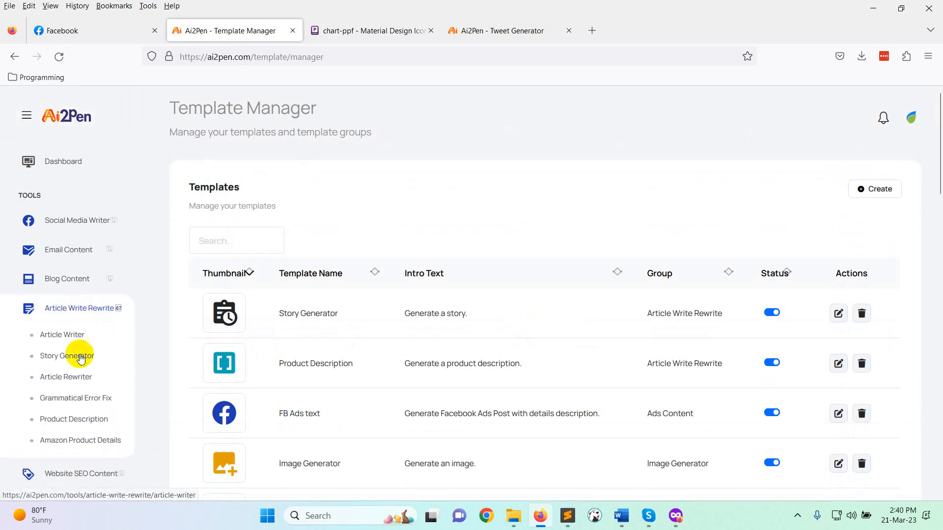
{"action": "left_click", "coordinate": [80, 440]}
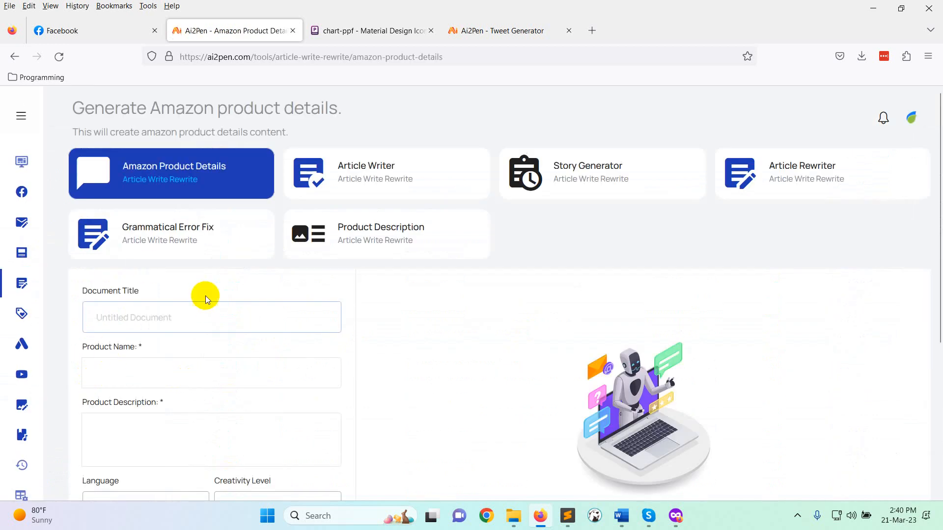
{"action": "scroll", "scroll_direction": "down", "scroll_amount": 3}
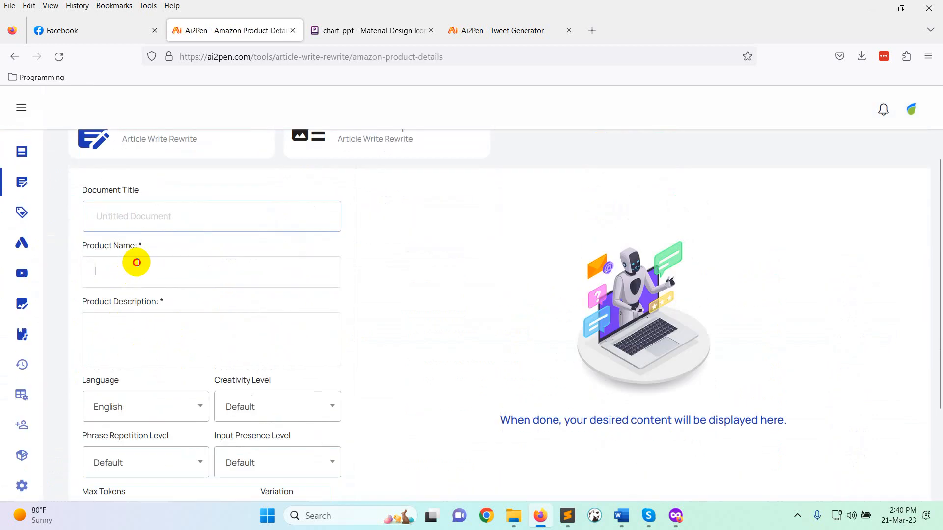
{"action": "scroll", "scroll_direction": "down", "scroll_amount": 3}
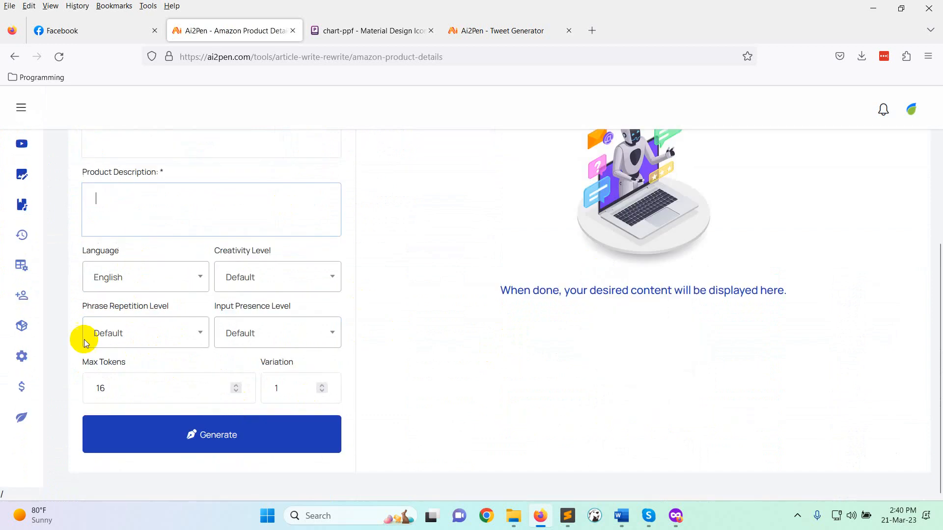
{"action": "left_click", "coordinate": [21, 108]}
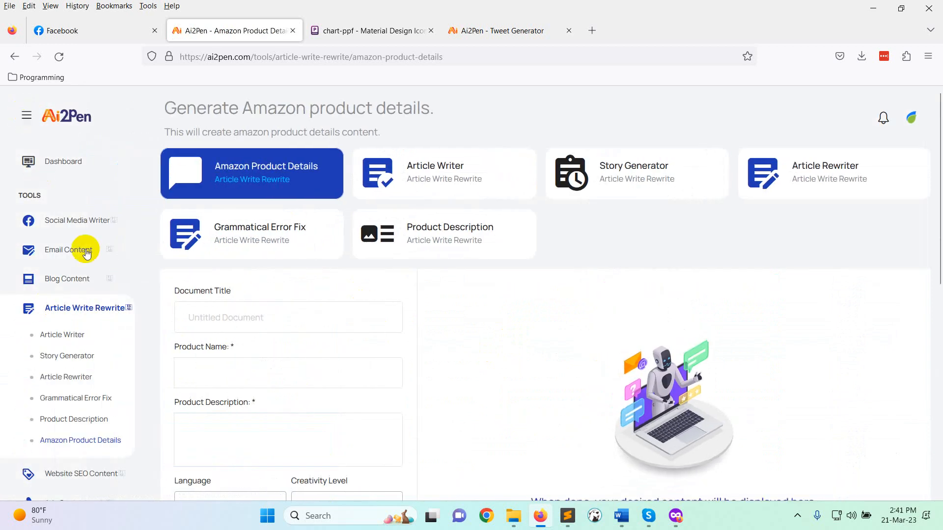
- Scroll the expanded sidebar down to the History and Administration sections
{"action": "scroll", "scroll_direction": "down", "scroll_amount": 3}
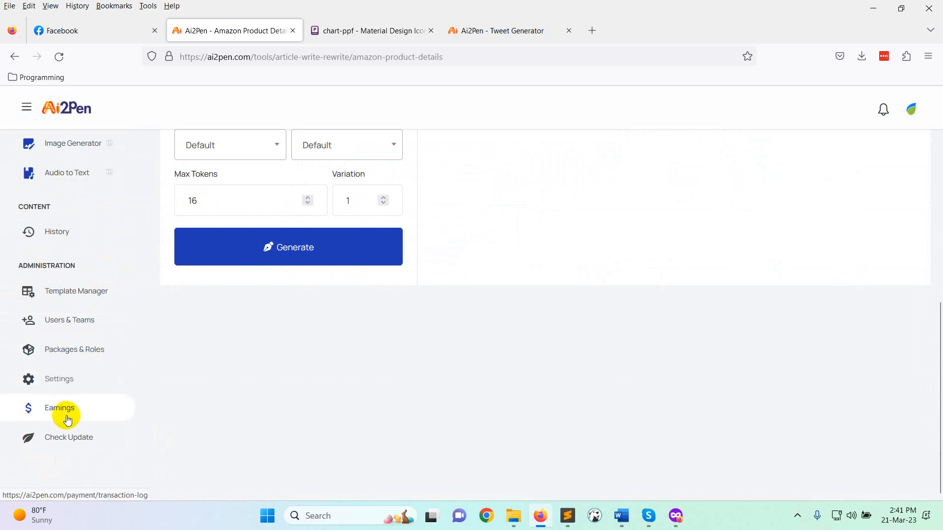
{"action": "mouse_move", "coordinate": [68, 437]}
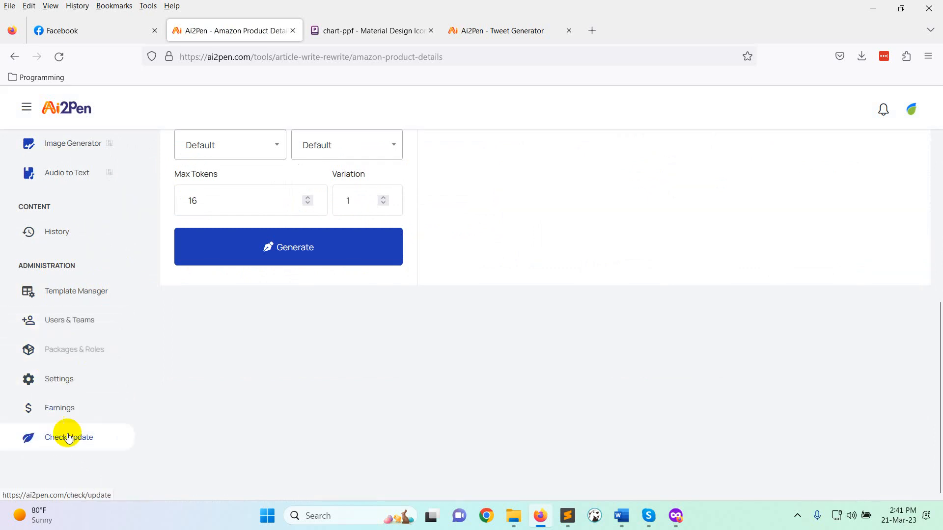
{"action": "mouse_move", "coordinate": [55, 315]}
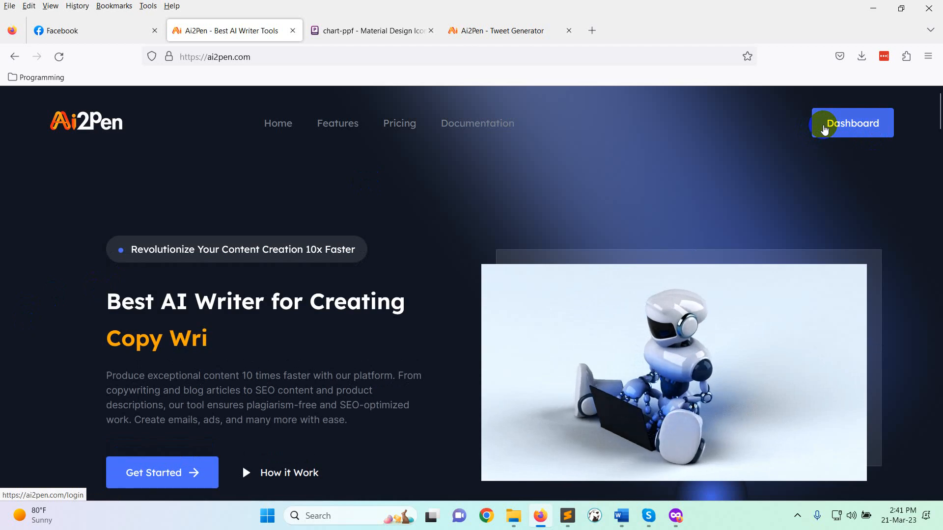
- Open the admin dashboard and scroll through token usage stats and the Tools Library
{"action": "left_click", "coordinate": [853, 123]}
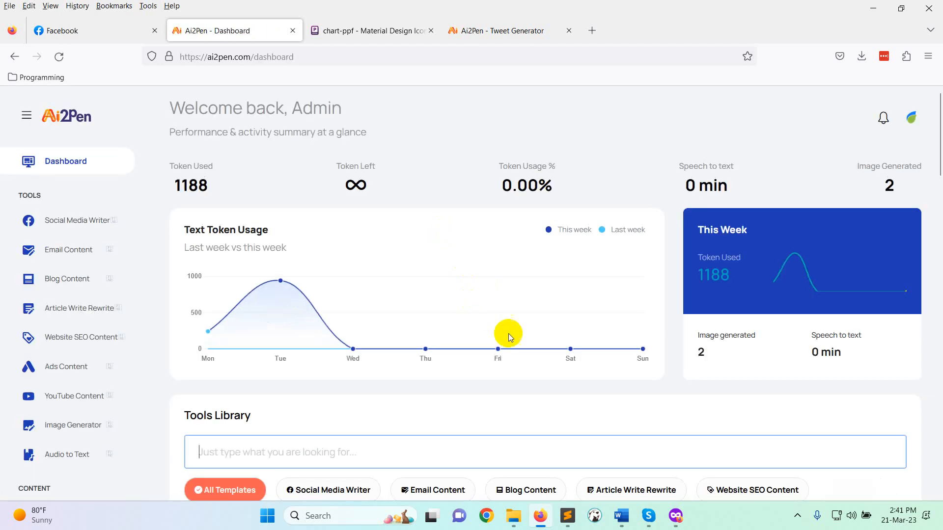
{"action": "scroll", "scroll_direction": "down", "scroll_amount": 3}
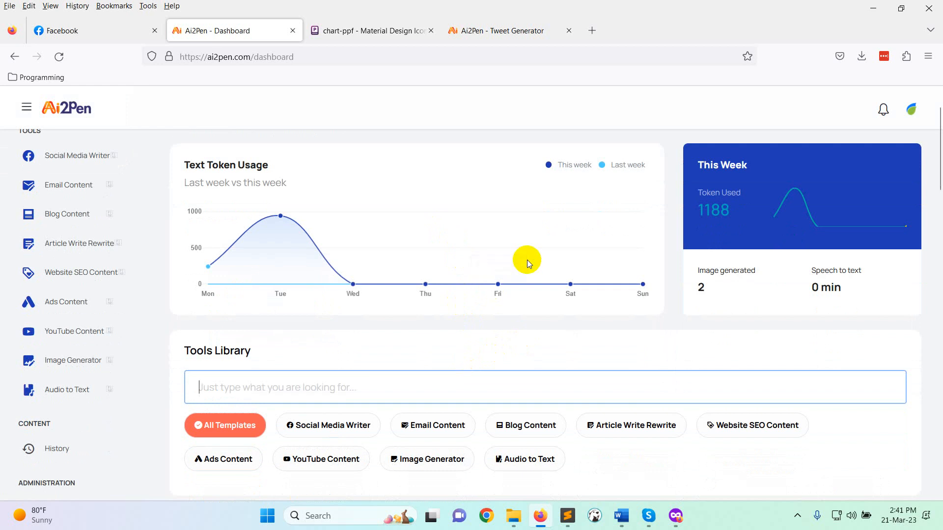
{"action": "mouse_move", "coordinate": [521, 269]}
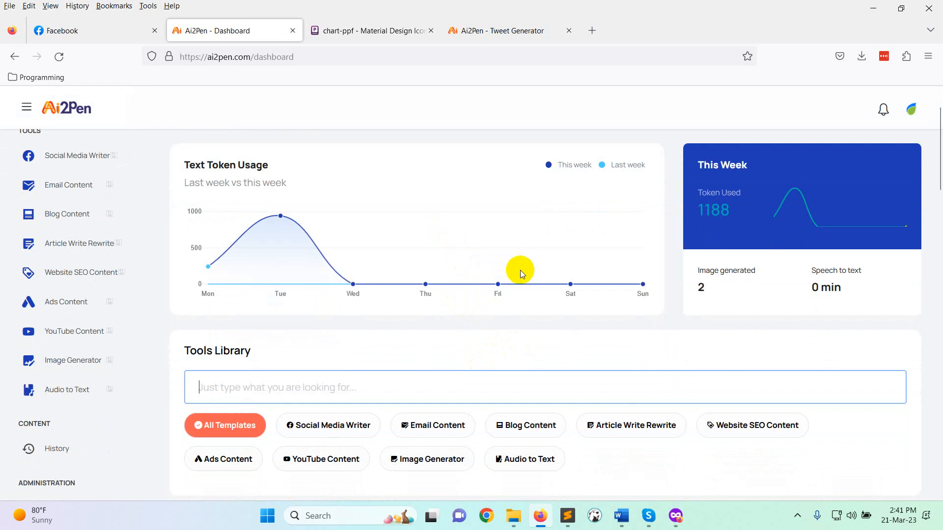
{"action": "mouse_move", "coordinate": [807, 493]}
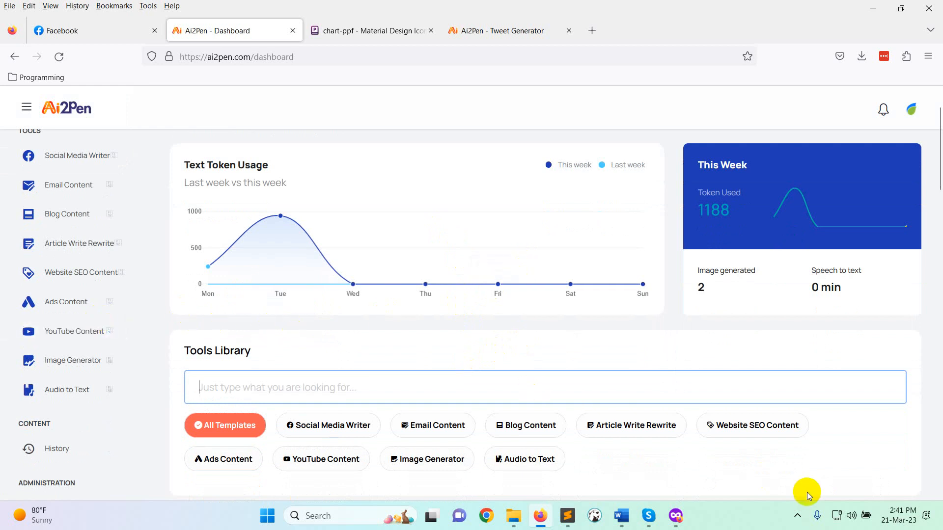